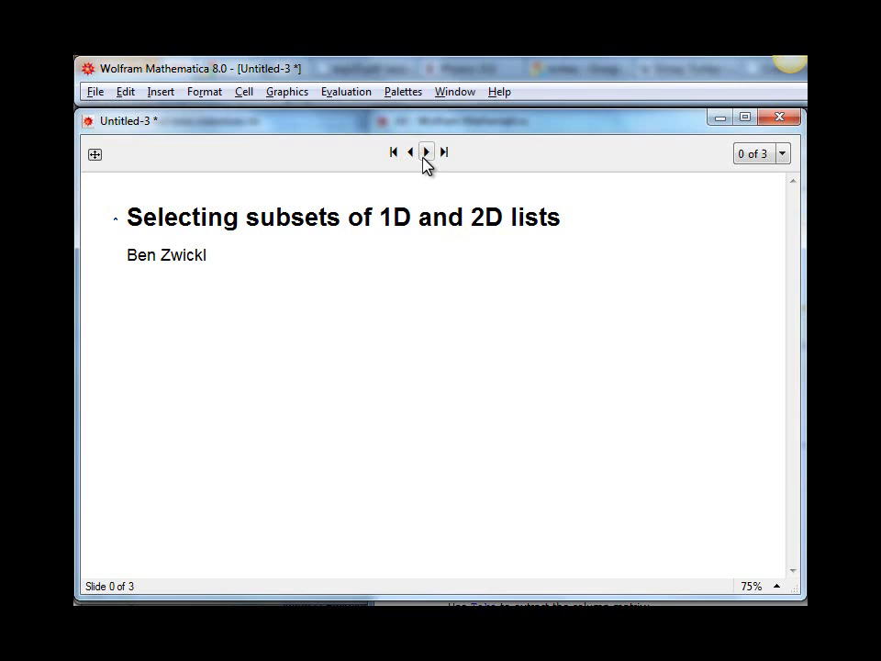
- Advance the slideshow from the title slide to slide 1, The Part function
{"action": "left_click", "coordinate": [426, 153]}
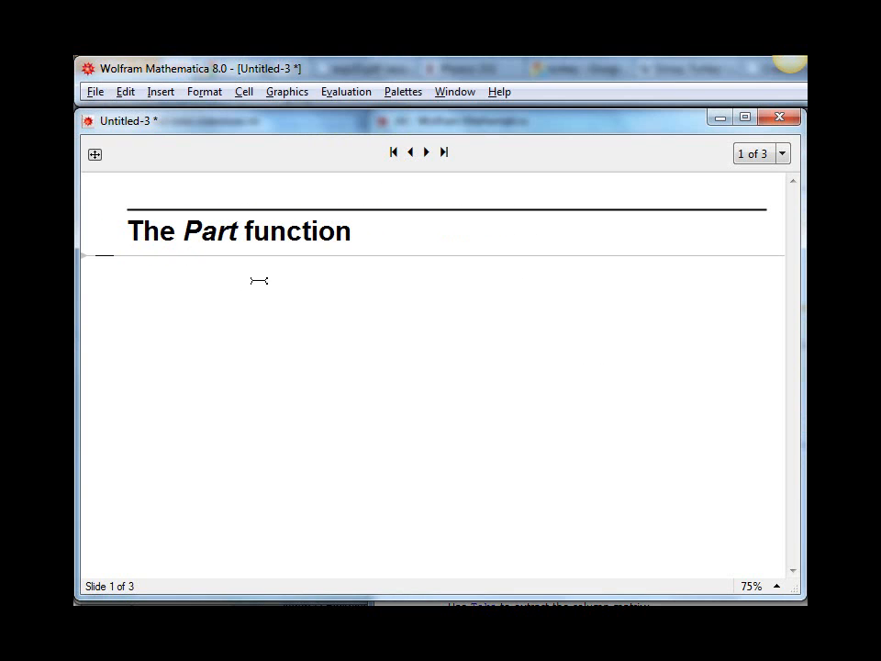
- Enter data[[1]] as a new input beneath The Part function heading
{"action": "type", "text": "data"}
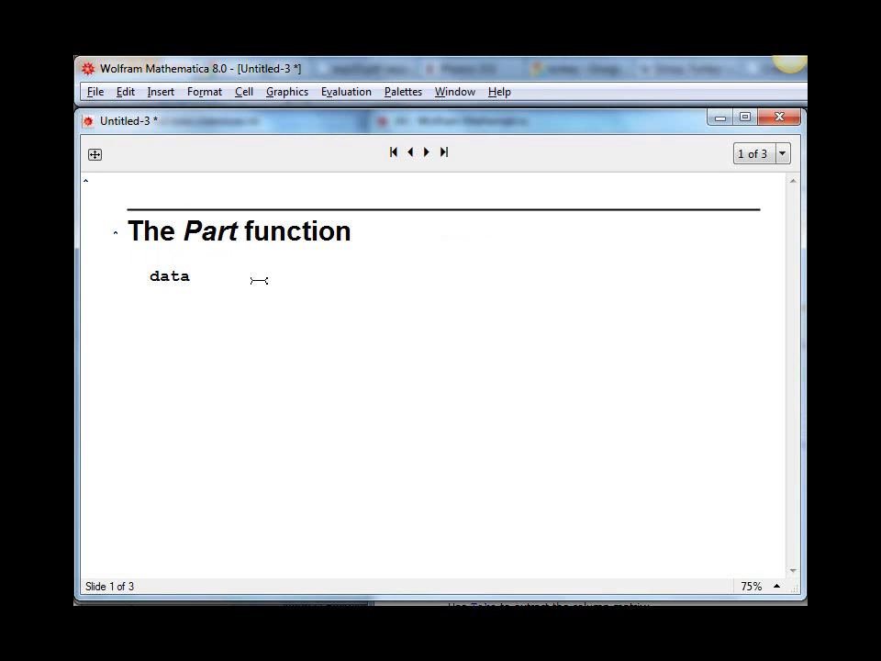
{"action": "type", "text": "[["}
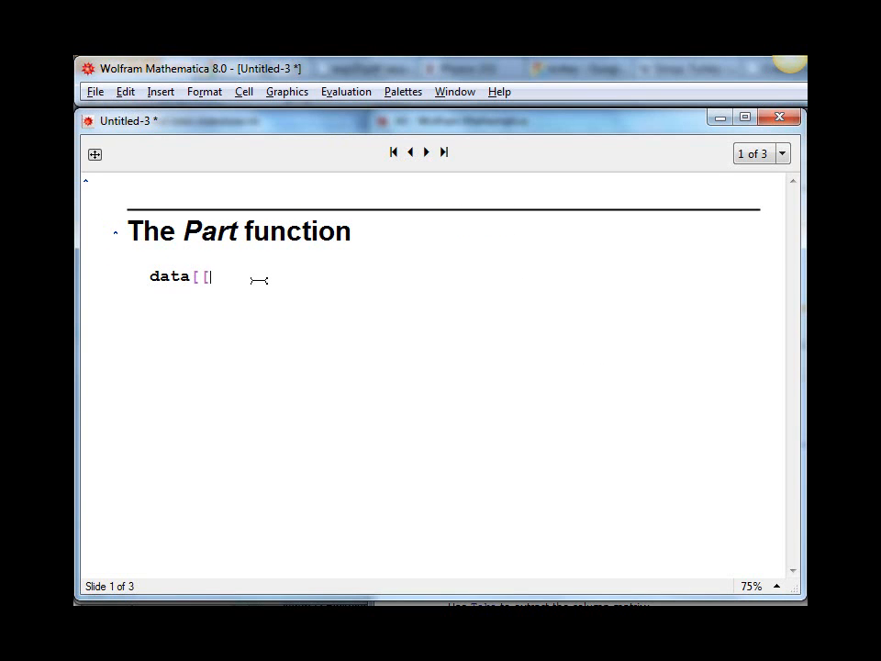
{"action": "type", "text": "]]"}
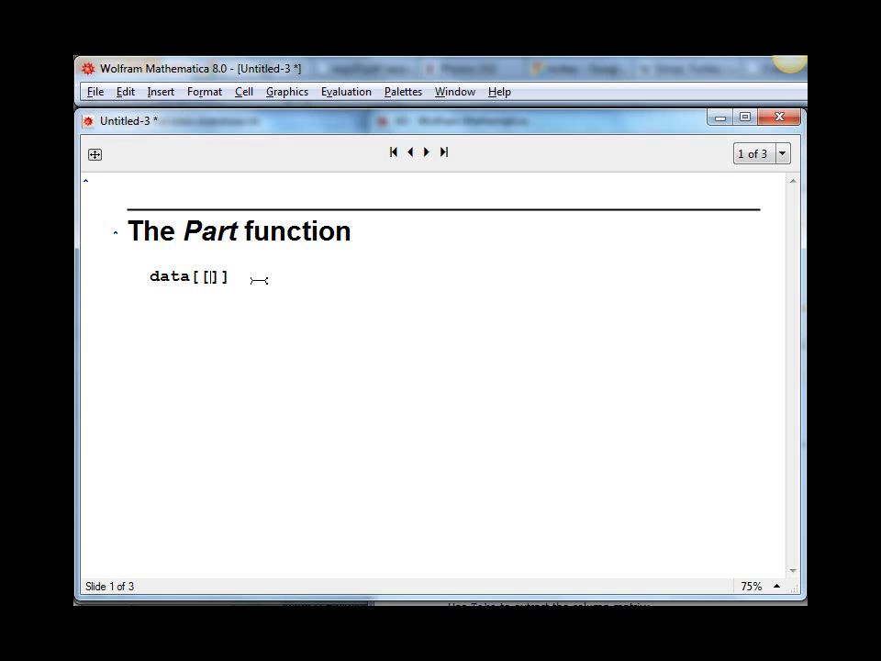
{"action": "type", "text": "1"}
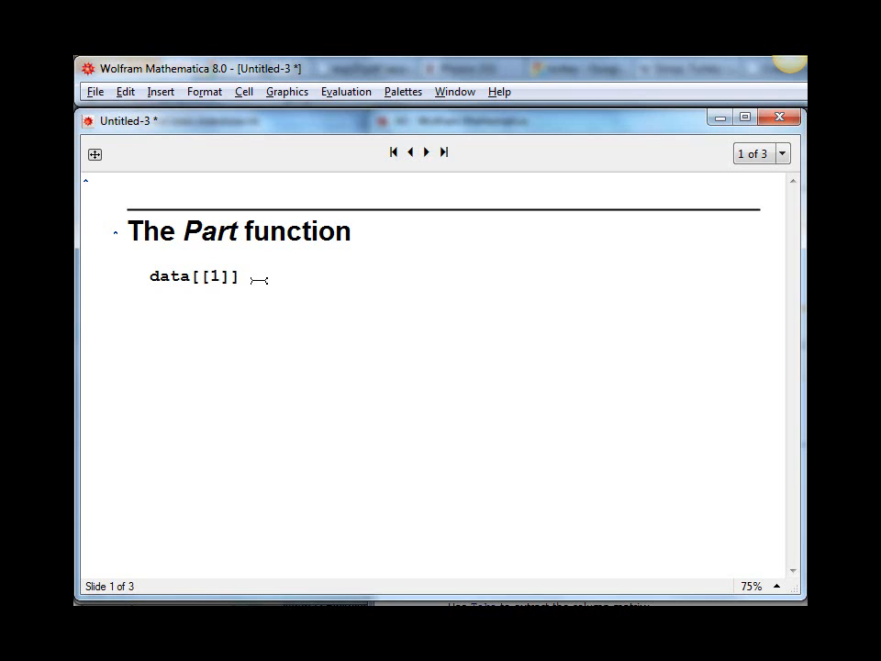
{"action": "left_click", "coordinate": [236, 277]}
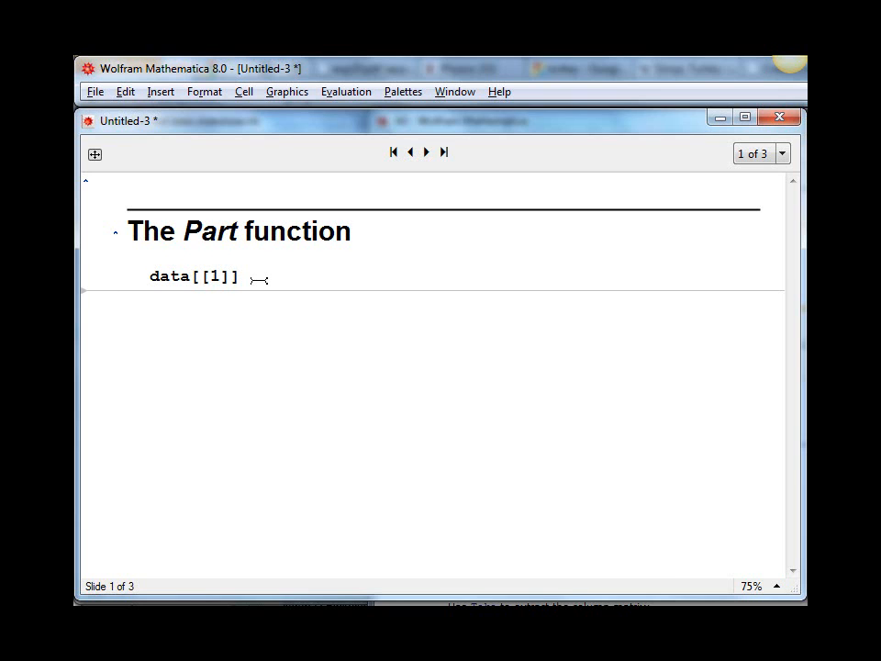
- Enter the equivalent form Part[data, 1] below data[[1]]
{"action": "type", "text": "Part["}
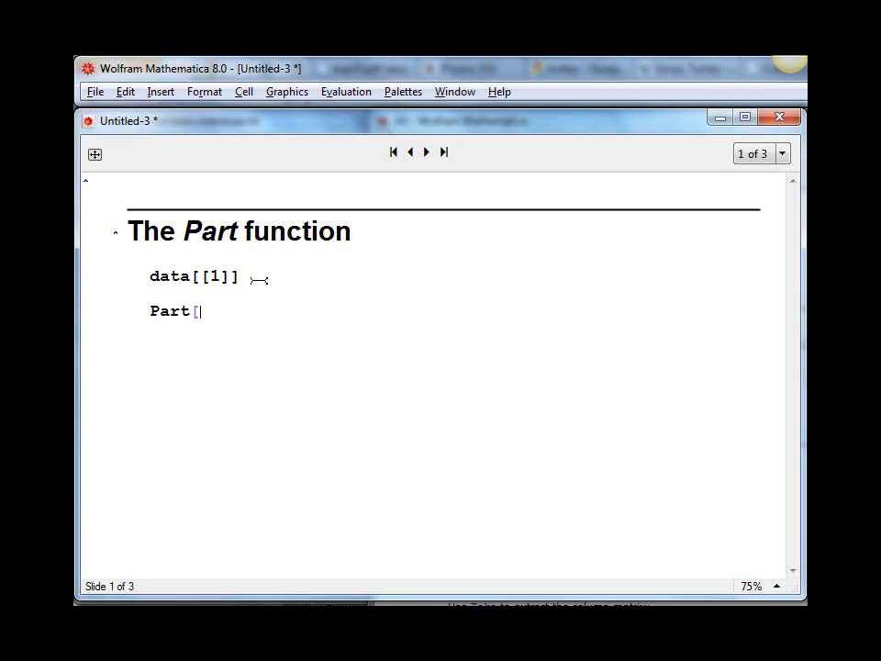
{"action": "type", "text": "da"}
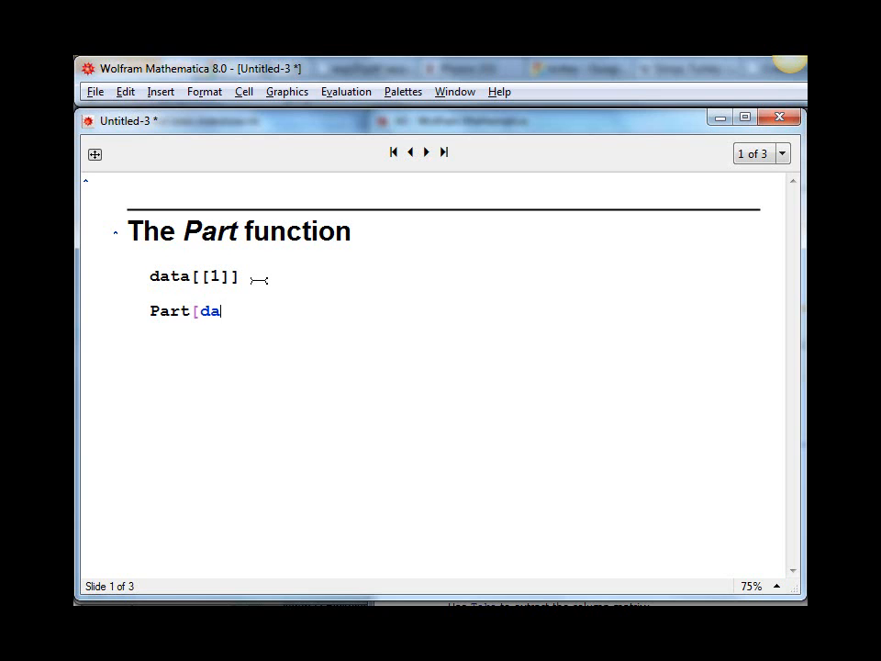
{"action": "type", "text": "ta"}
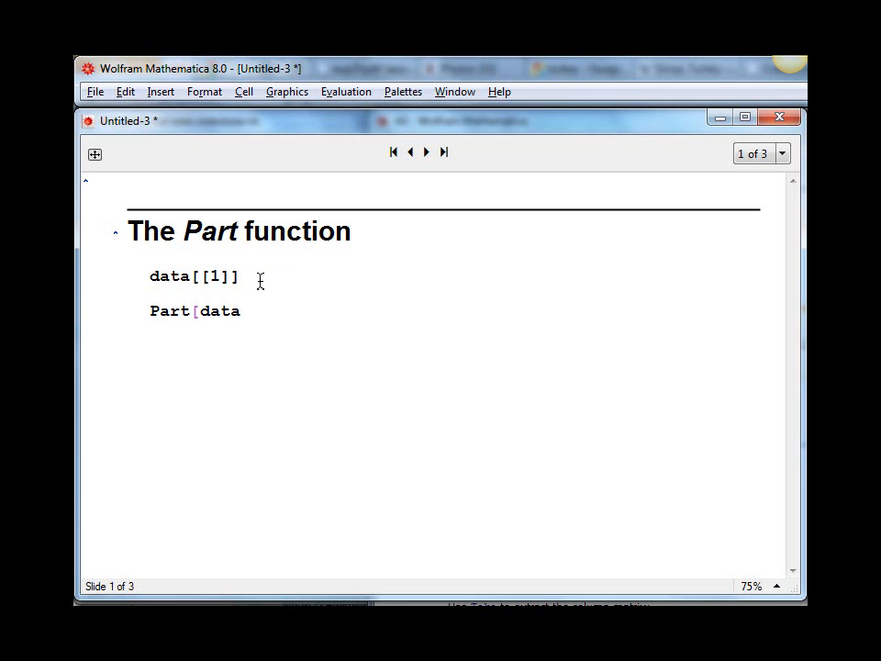
{"action": "type", "text": ", 1"}
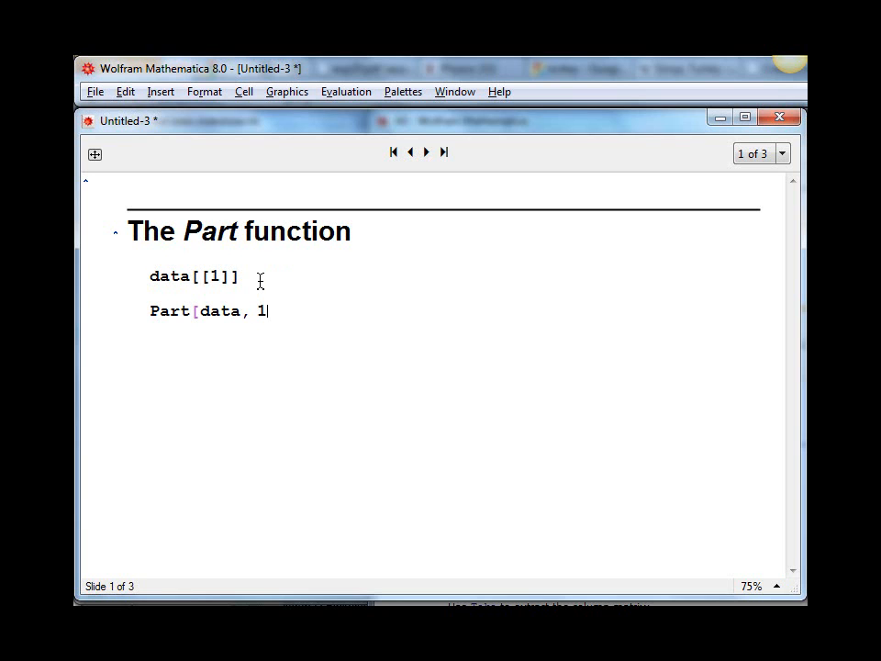
{"action": "type", "text": "]"}
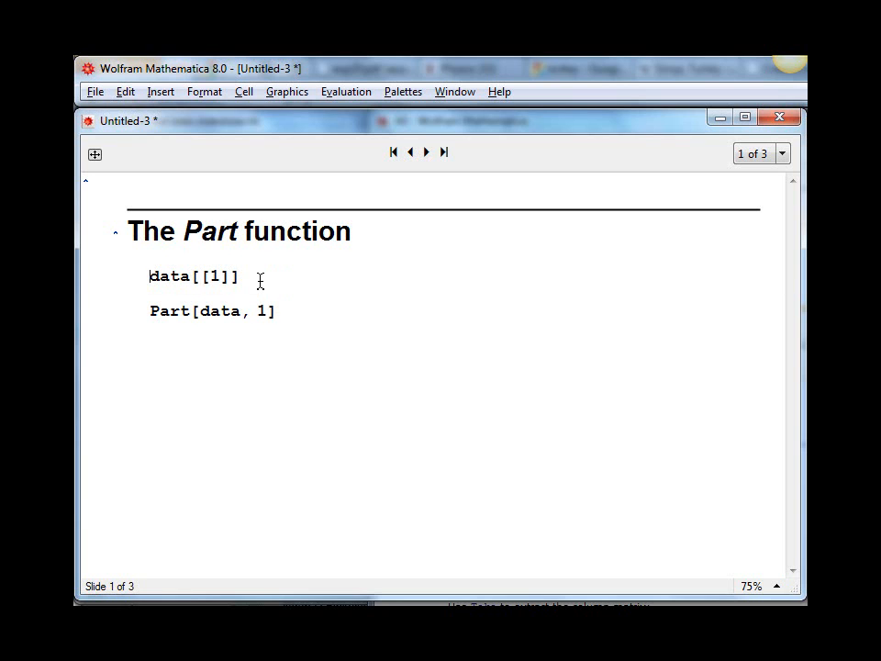
{"action": "double_click", "coordinate": [193, 276]}
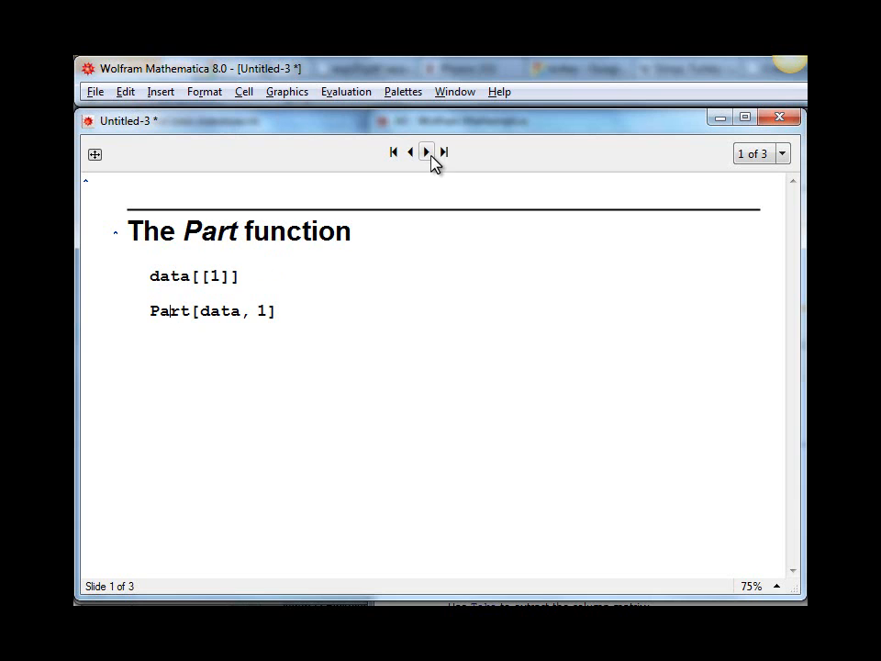
- Advance the slideshow to slide 2, 1D Lists
{"action": "left_click", "coordinate": [426, 151]}
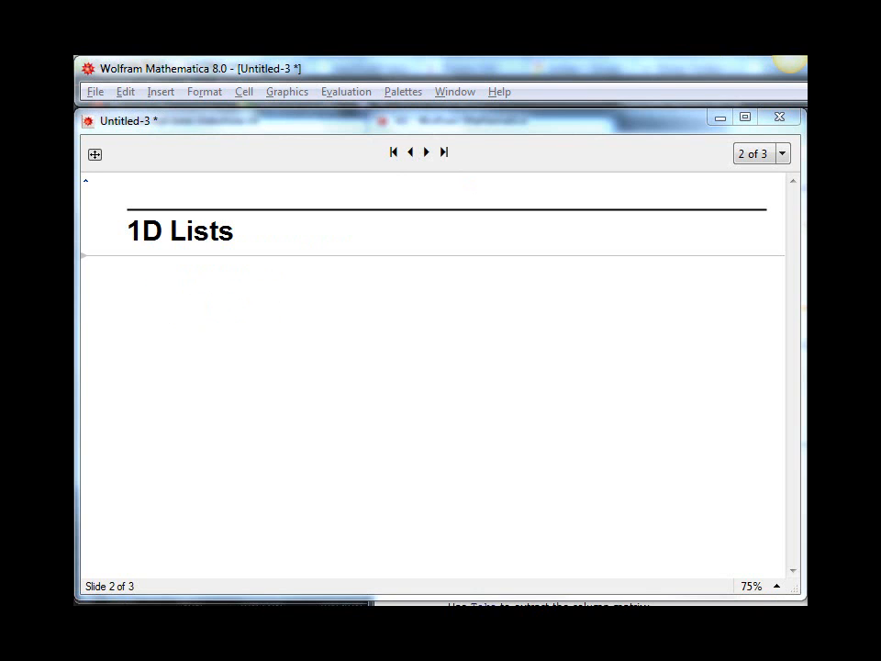
- Define data1D = Range[0, 1, 0.1] and evaluate it to show {0., 0.1, …, 1.}
{"action": "type", "text": "da"}
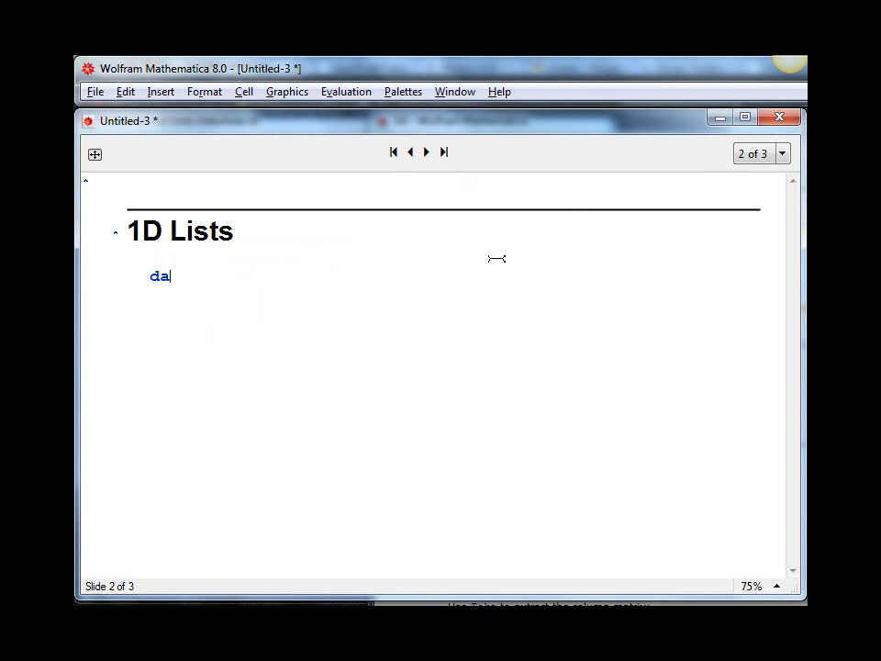
{"action": "type", "text": "ta1D ="}
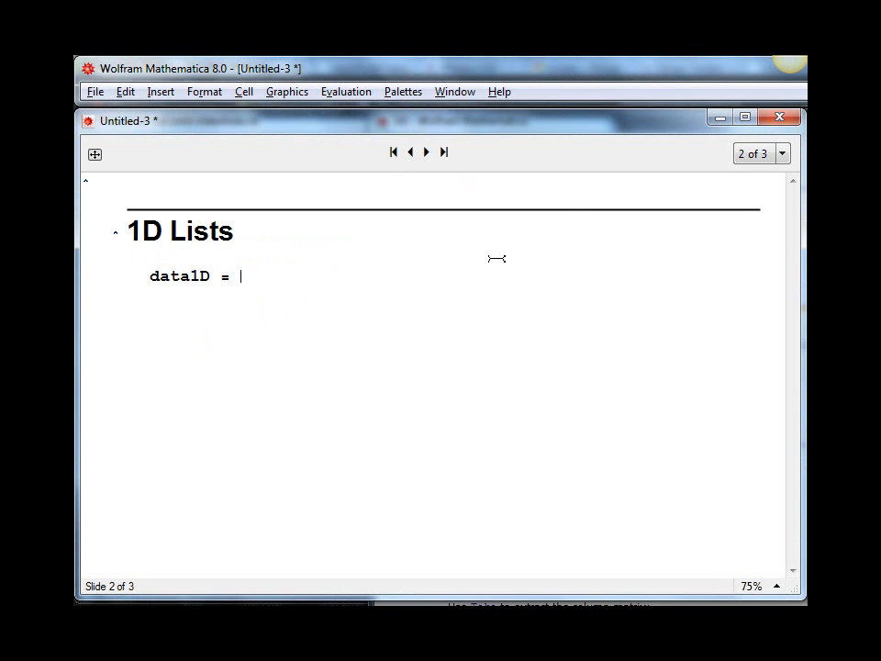
{"action": "type", "text": "Range"}
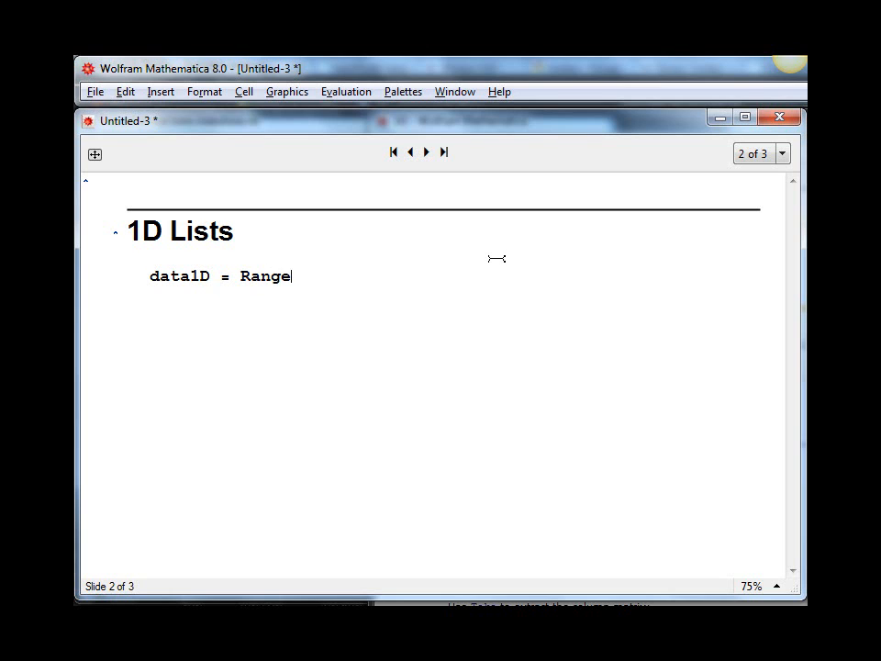
{"action": "type", "text": "[0"}
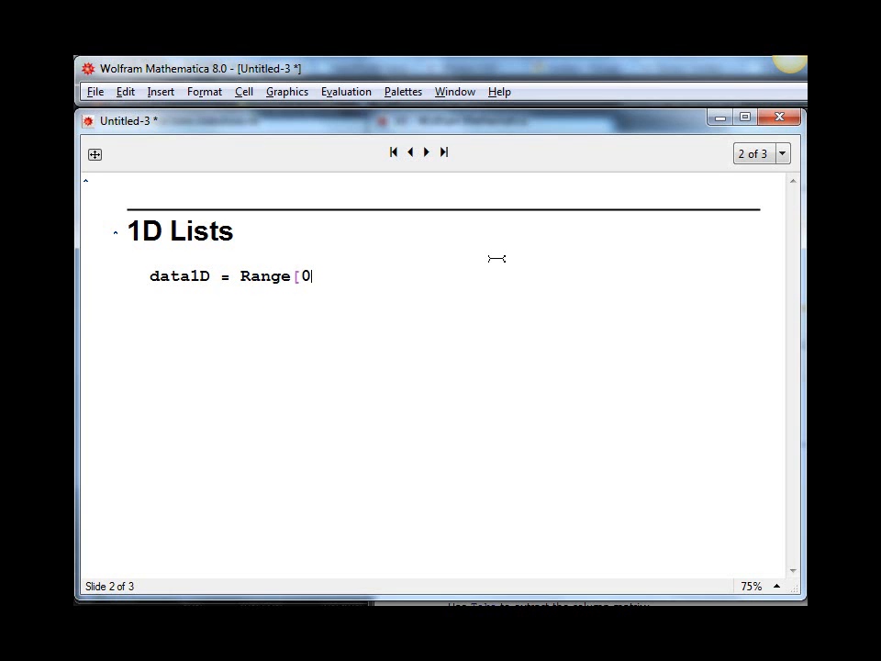
{"action": "type", "text": ", 1, 0."}
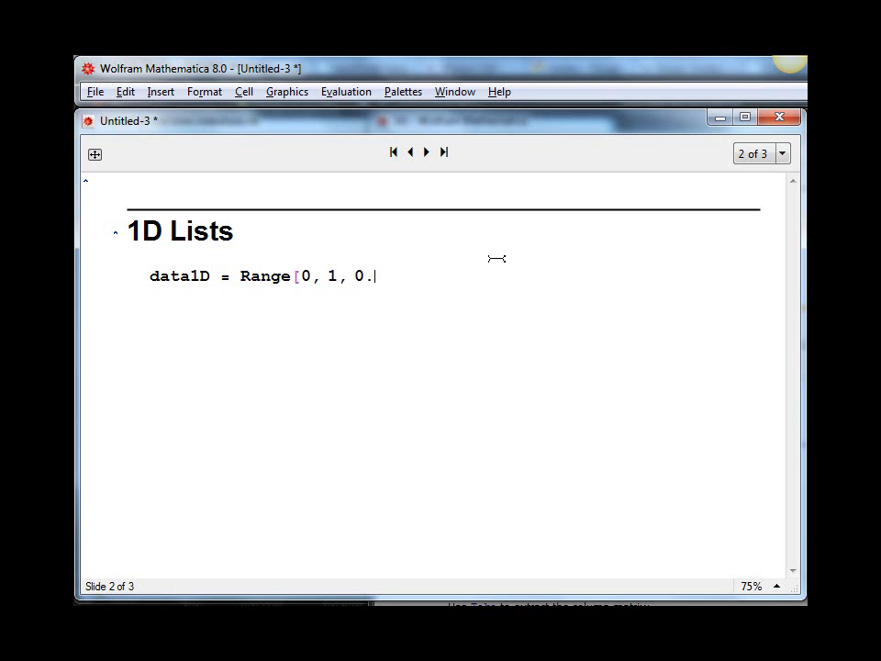
{"action": "key", "text": "shift+Return"}
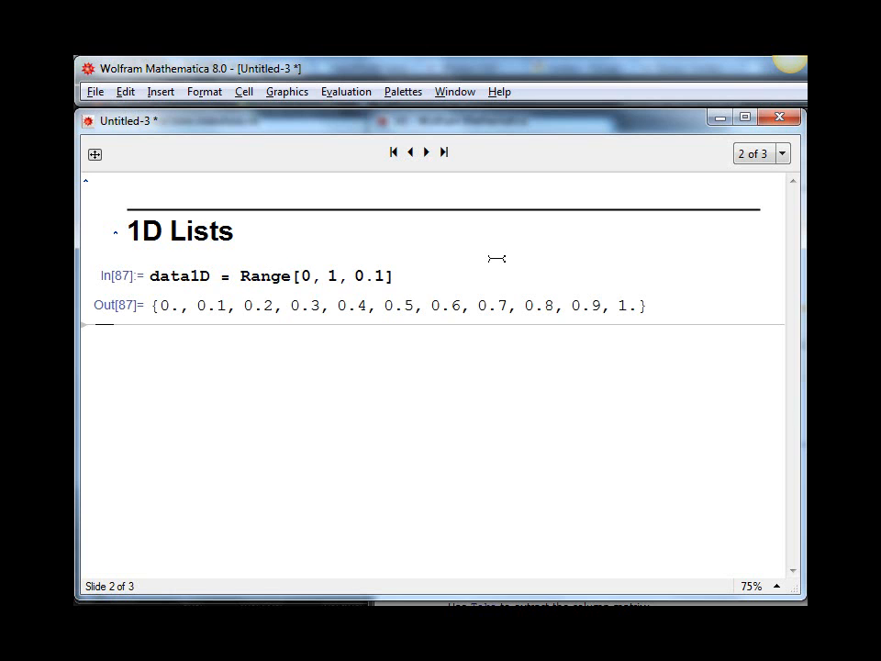
{"action": "mouse_move", "coordinate": [273, 332]}
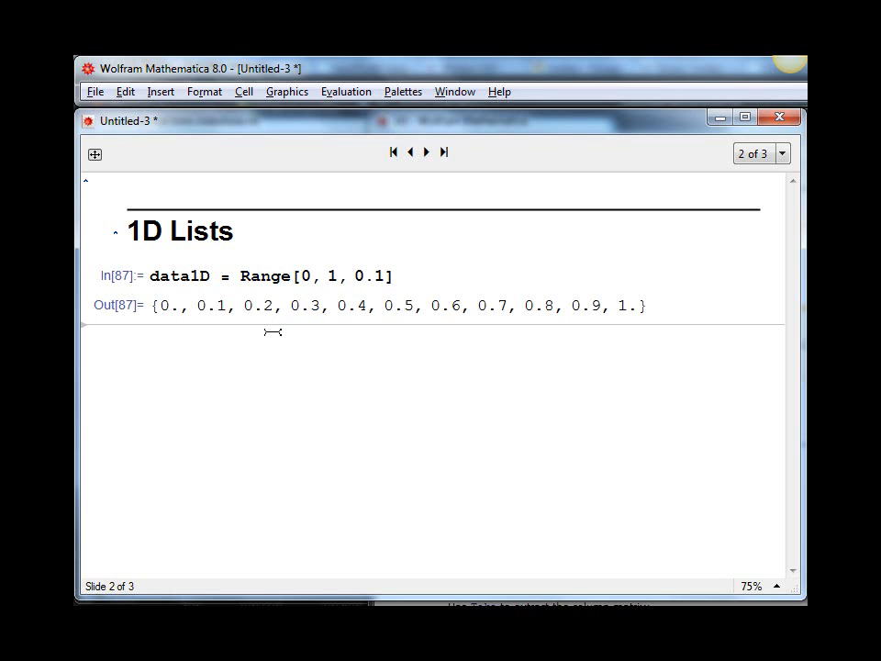
- Evaluate data1D[[4]] to extract the fourth element, 0.3
{"action": "type", "text": "data1D[[4"}
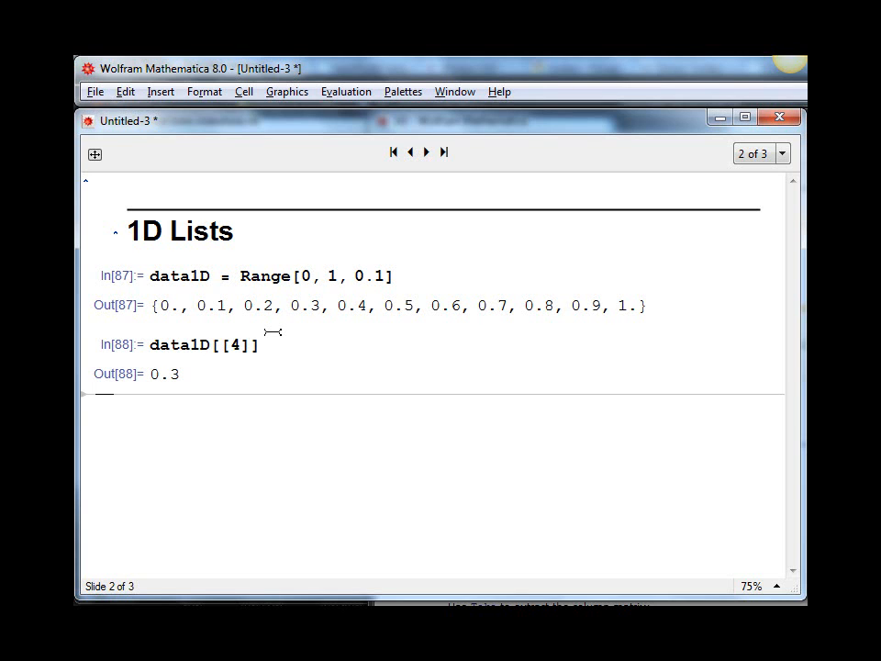
- Evaluate data1D[[{1, 4, 7, 8}]] to get {0., 0.3, 0.6, 0.7}
{"action": "type", "text": "data"}
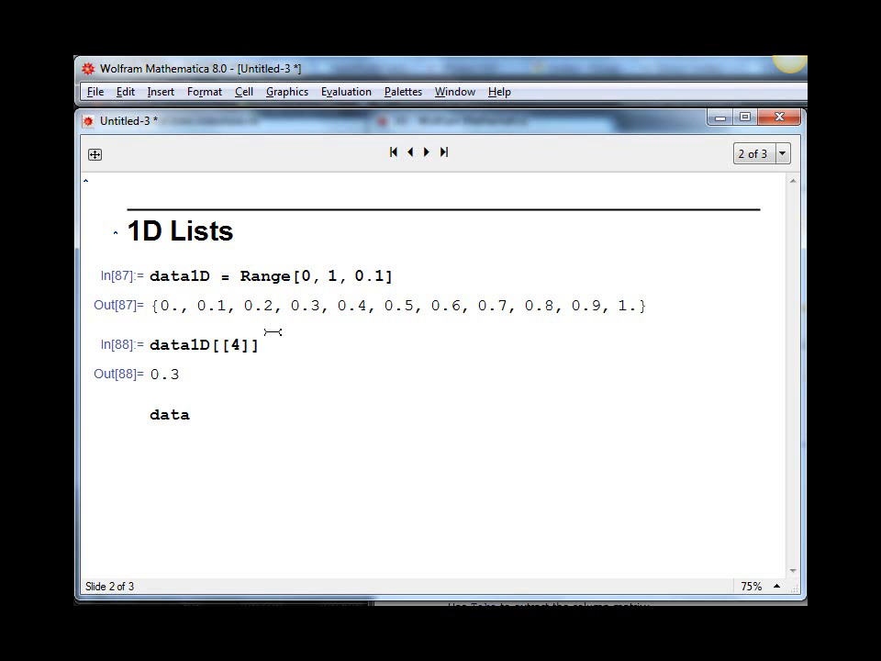
{"action": "type", "text": "1D"}
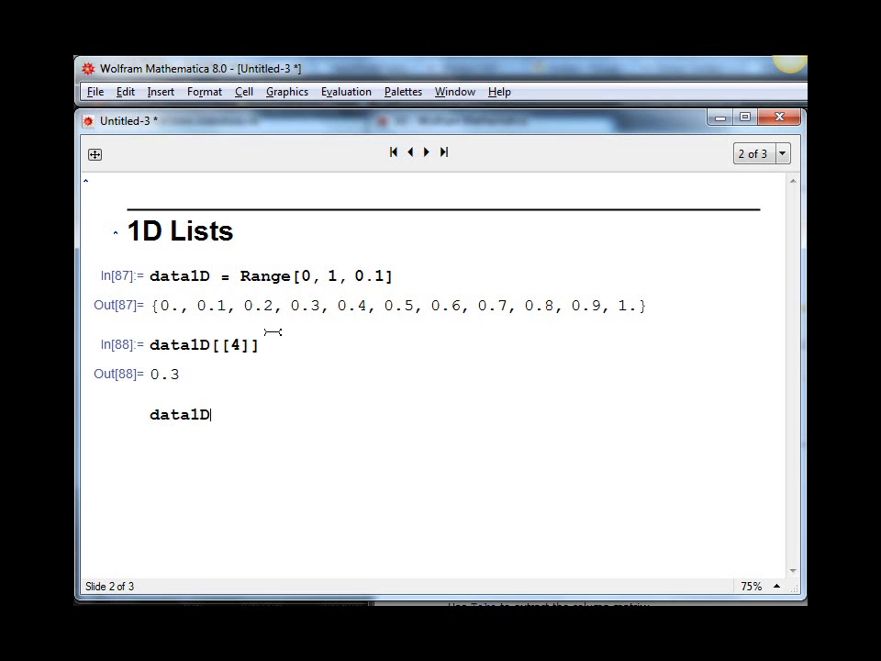
{"action": "type", "text": "[["}
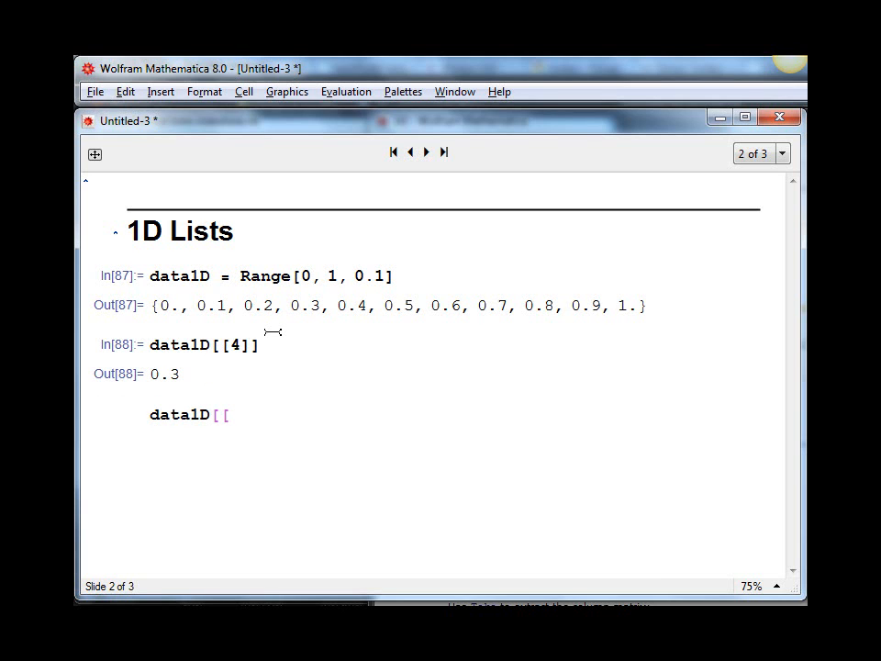
{"action": "type", "text": "{1"}
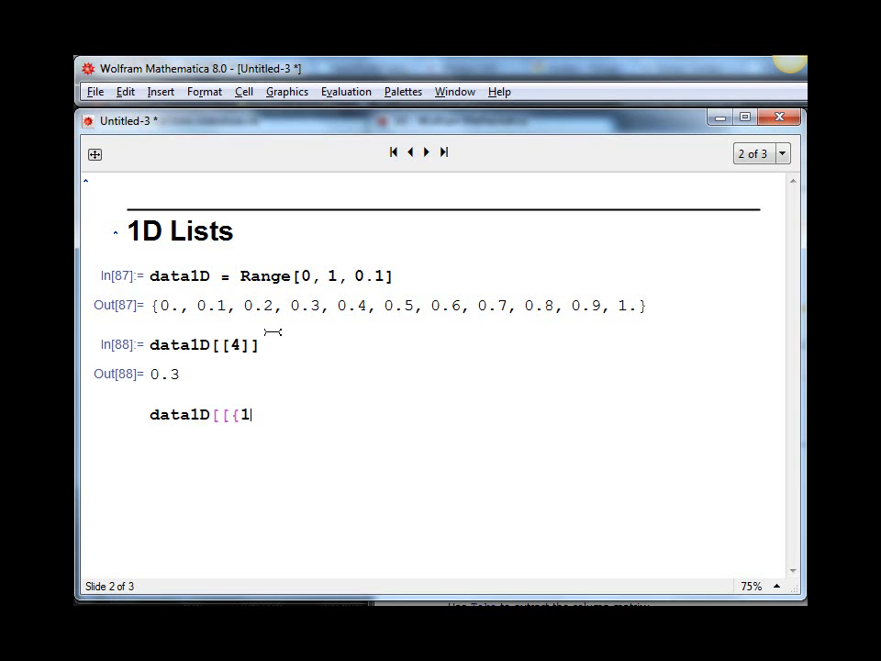
{"action": "type", "text": ", 4, 7, 8"}
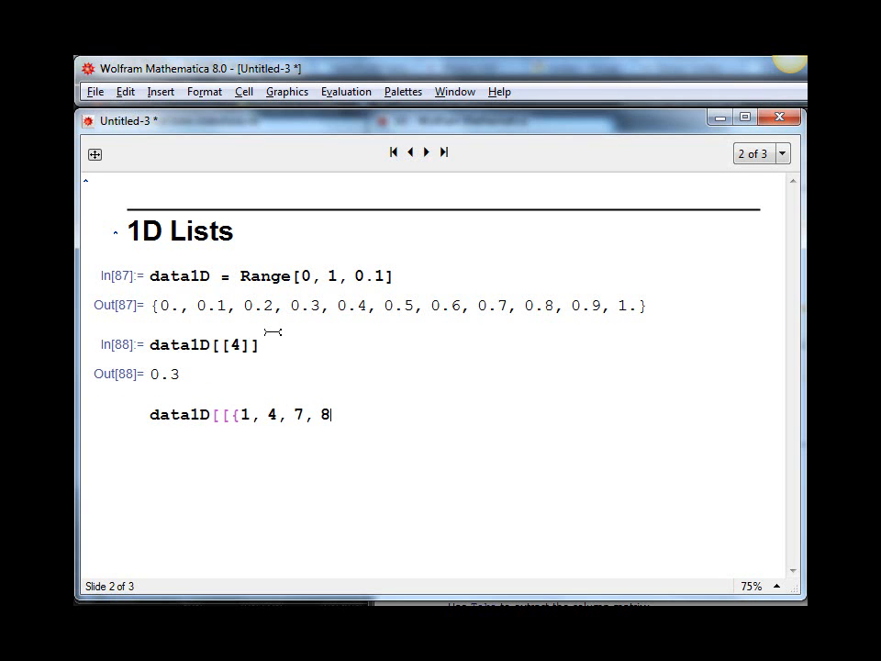
{"action": "type", "text": "}]]"}
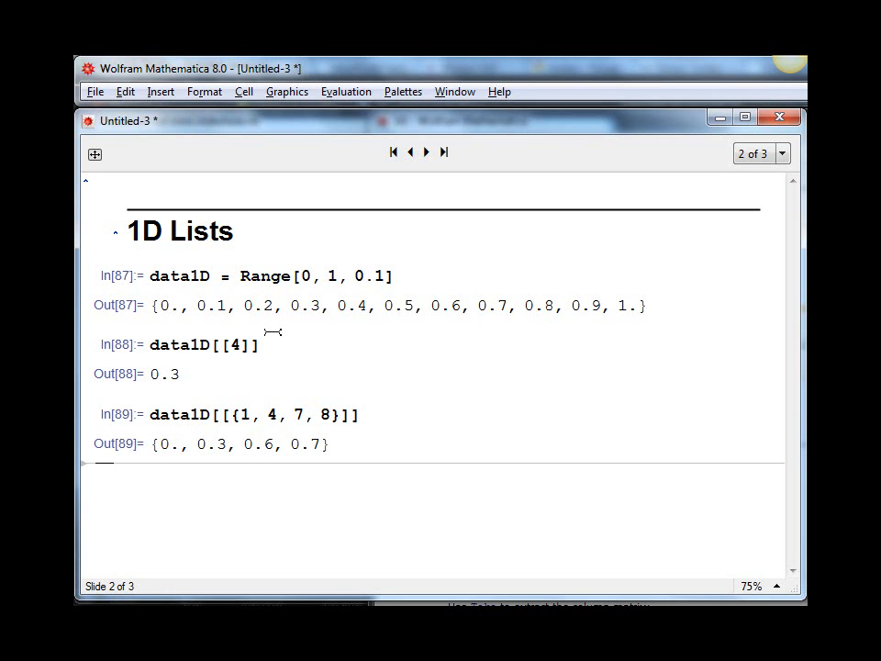
- Evaluate the span data1D[[1 ;; 5]] to get {0., 0.1, 0.2, 0.3, 0.4}
{"action": "type", "text": "d"}
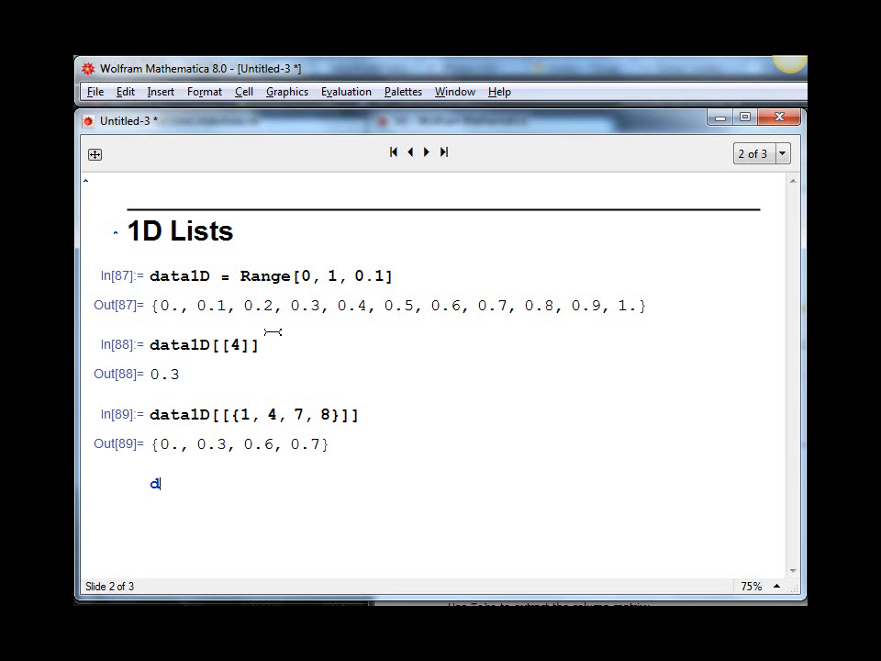
{"action": "type", "text": "ata1D"}
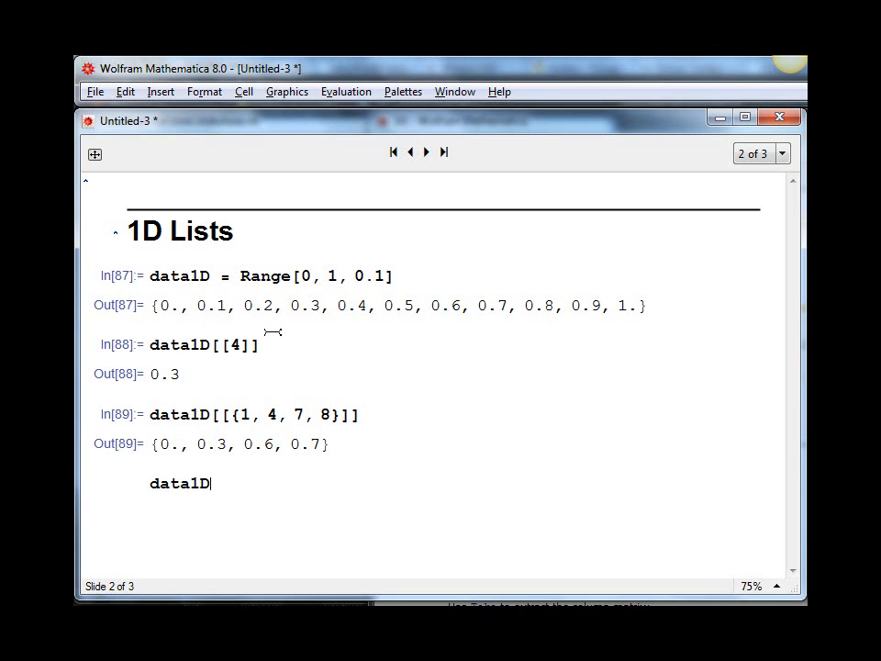
{"action": "type", "text": "[["}
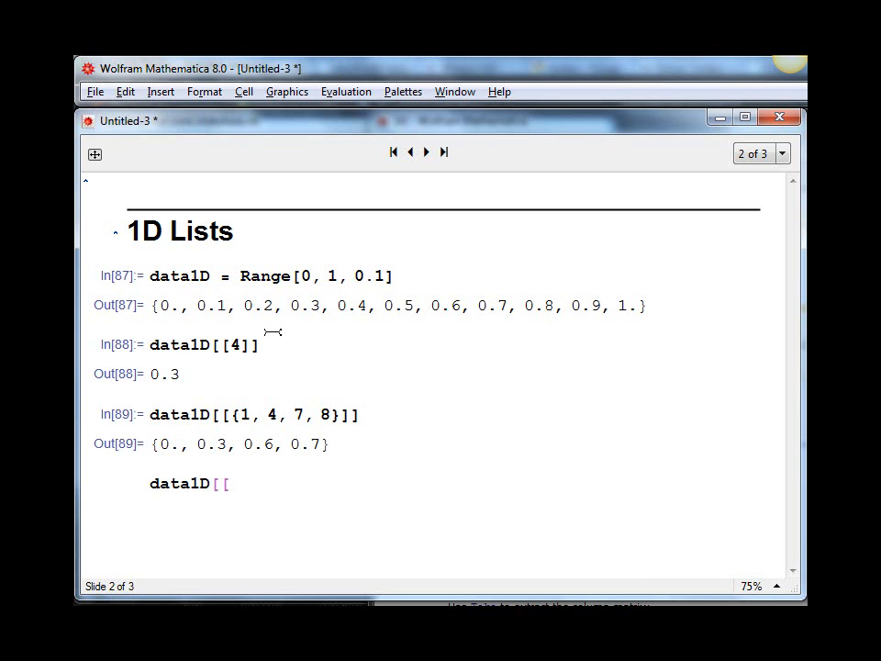
{"action": "type", "text": "1"}
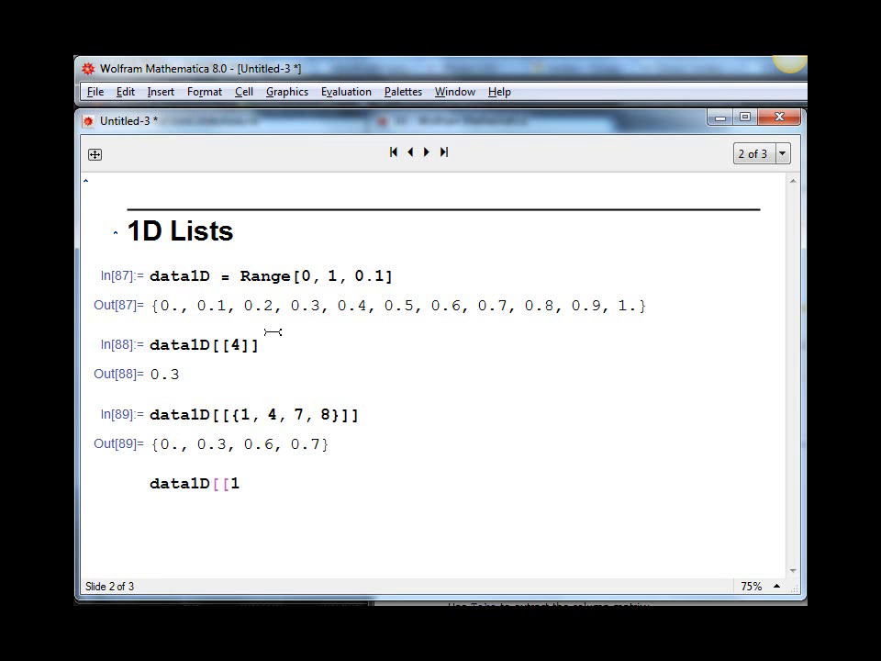
{"action": "type", "text": ";; 5"}
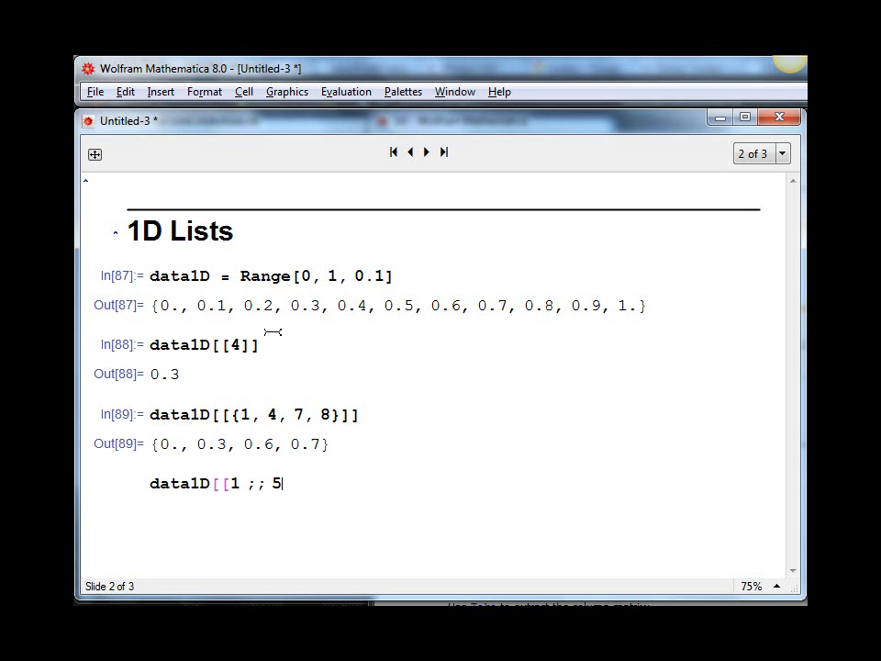
{"action": "type", "text": "]]"}
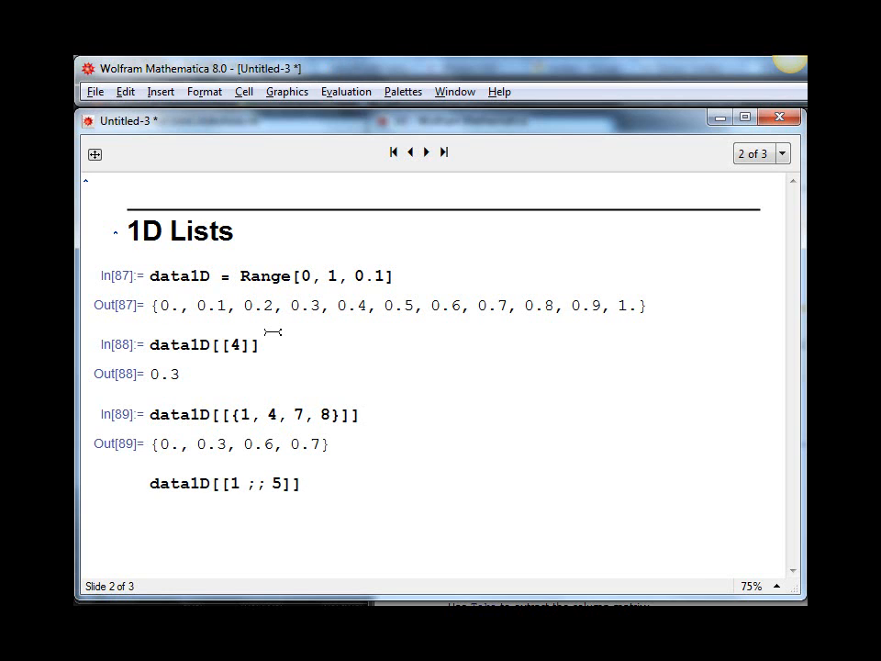
{"action": "left_click", "coordinate": [305, 485]}
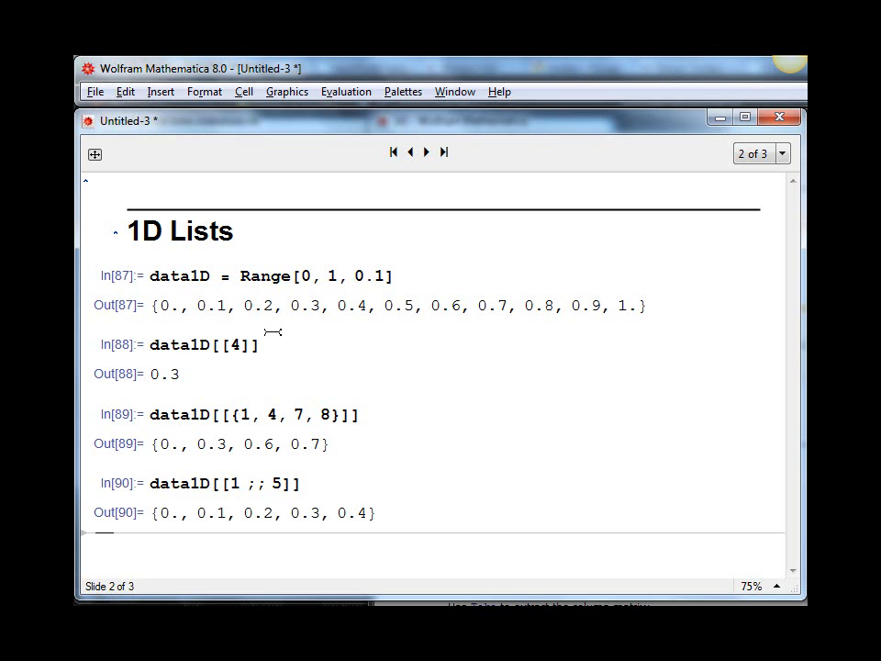
- Evaluate data1D[[3 ;;]] to take elements from the third to the end
{"action": "type", "text": "data1"}
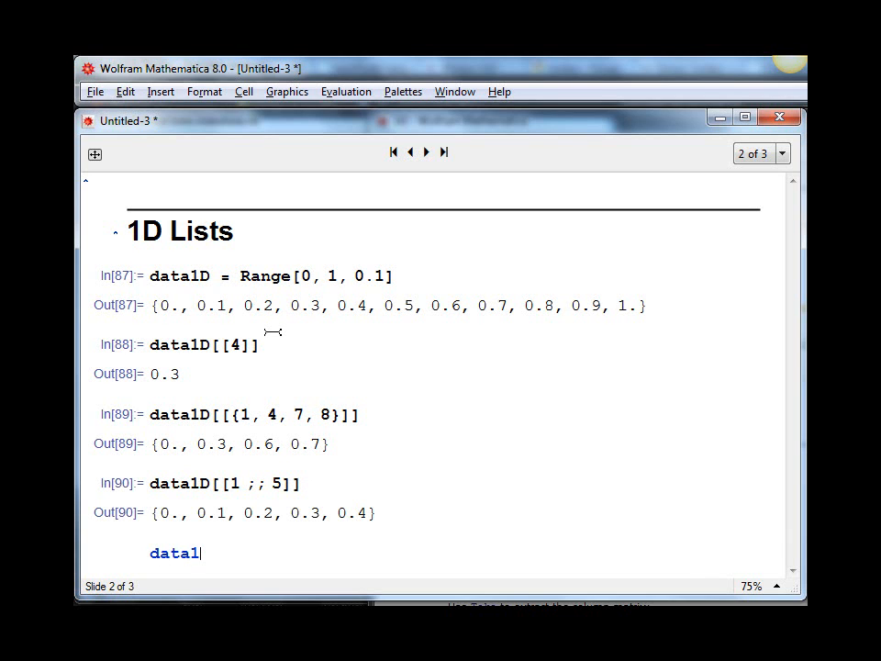
{"action": "type", "text": "D"}
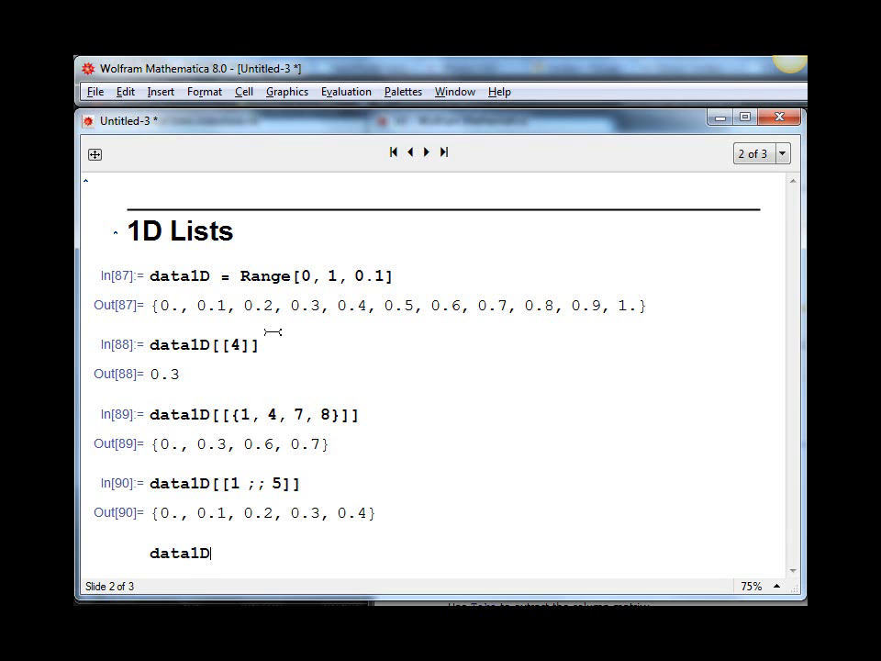
{"action": "type", "text": "[[3"}
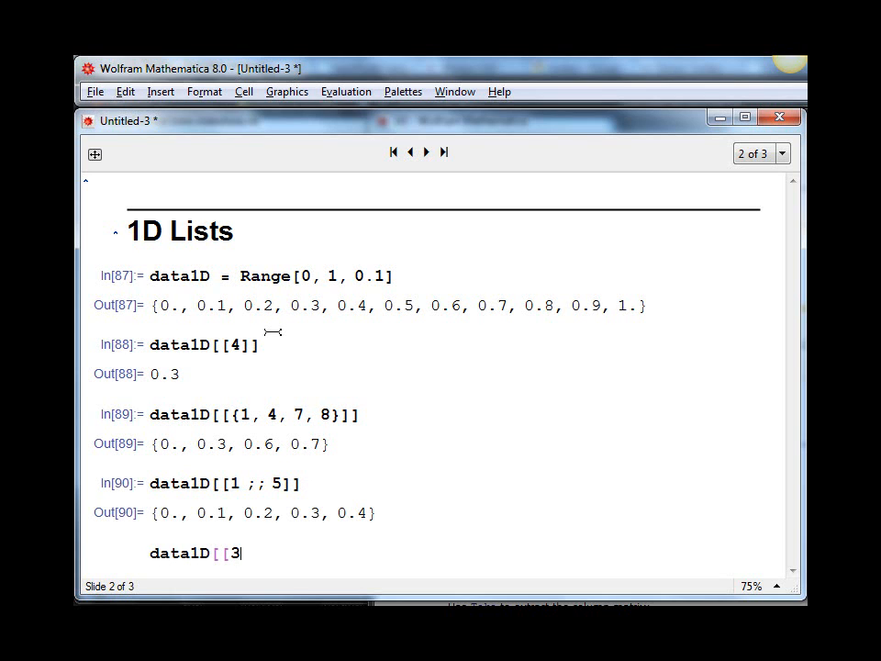
{"action": "type", "text": ";;"}
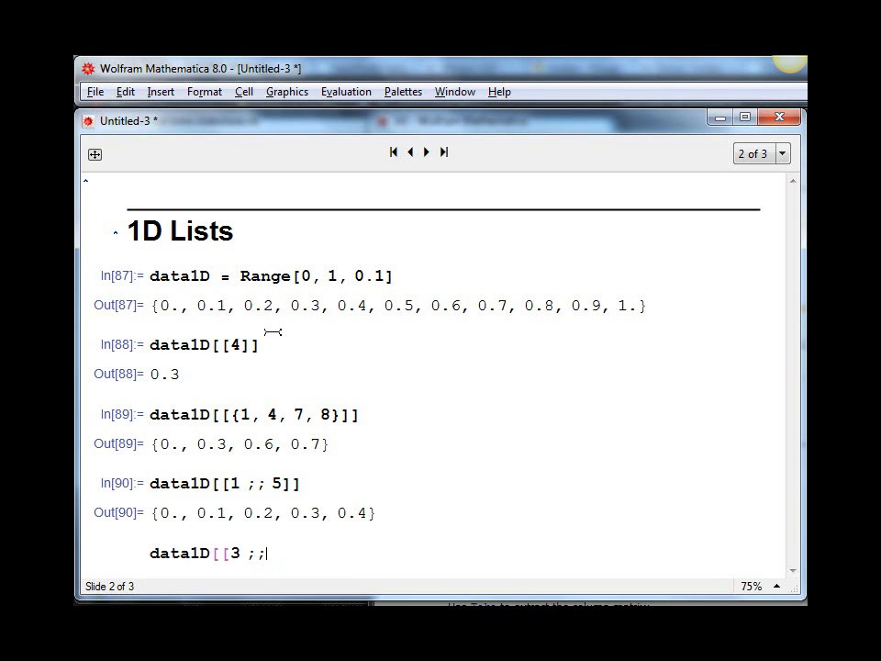
{"action": "type", "text": "]]"}
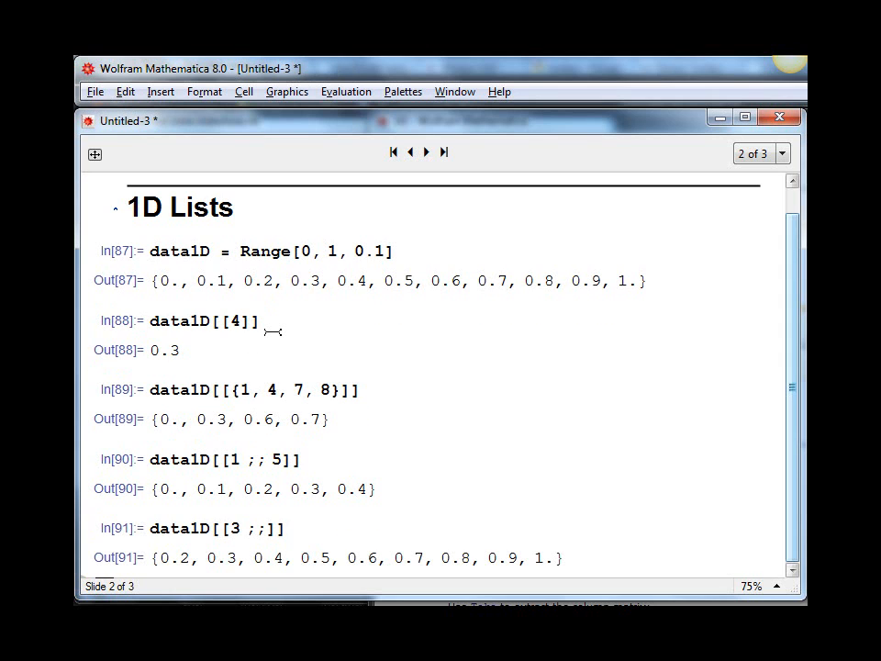
{"action": "scroll", "scroll_direction": "down", "scroll_amount": 3}
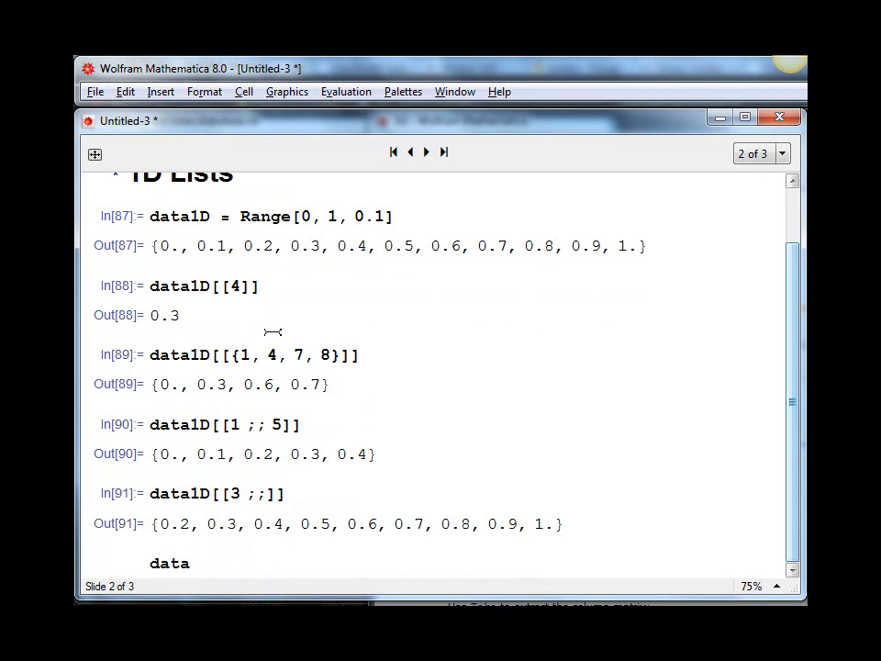
- Evaluate data1D[[-2]] to get the second-to-last element, 0.9
{"action": "type", "text": "1D[["}
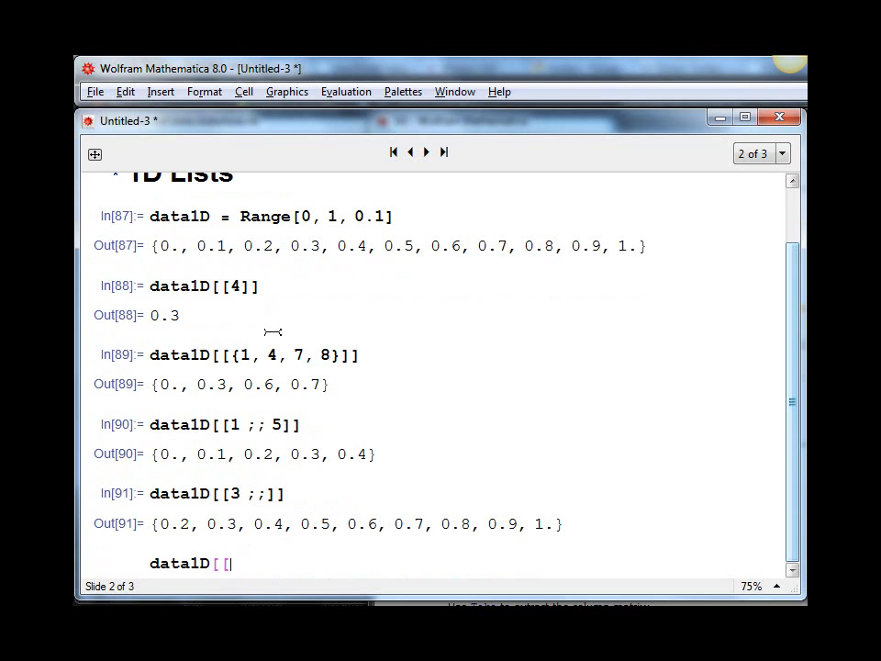
{"action": "type", "text": "-1"}
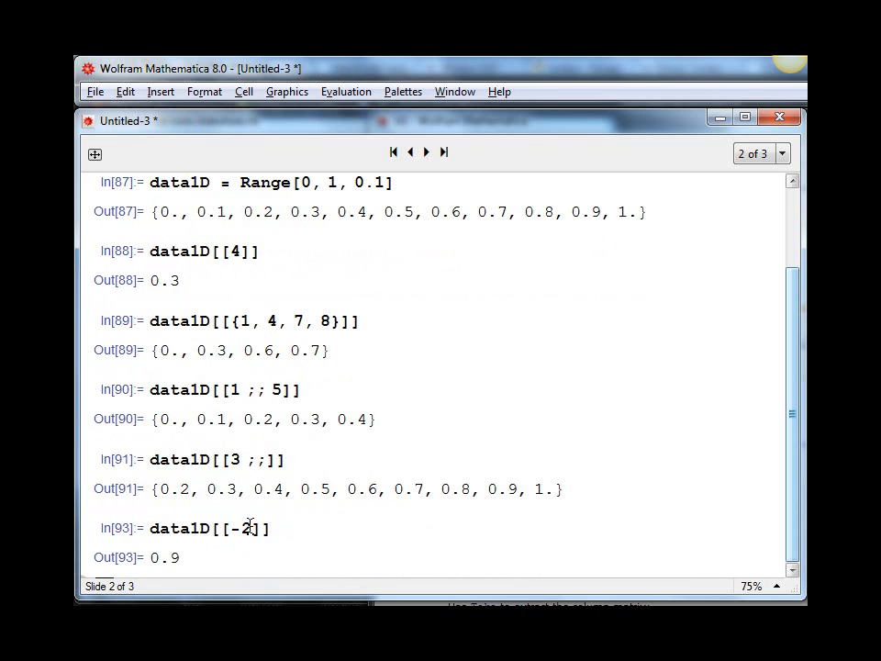
{"action": "scroll", "scroll_direction": "up", "scroll_amount": 3}
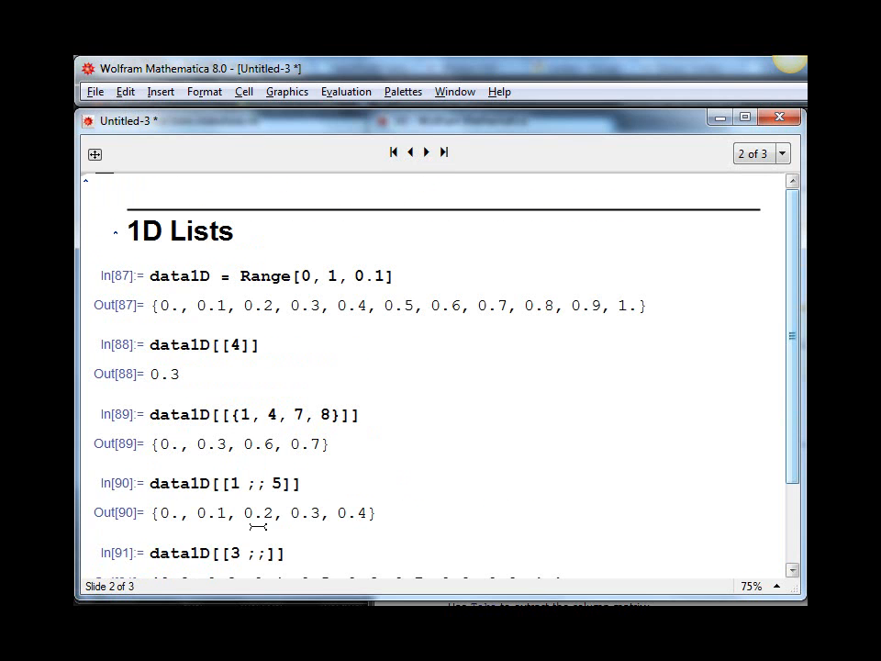
{"action": "scroll", "scroll_direction": "down", "scroll_amount": 3}
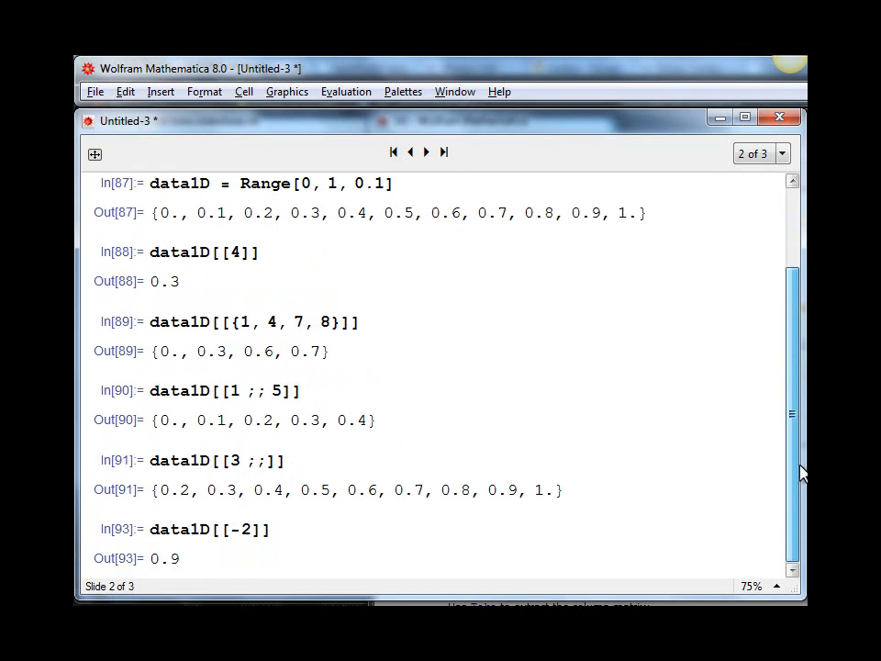
{"action": "scroll", "scroll_direction": "up", "scroll_amount": 3}
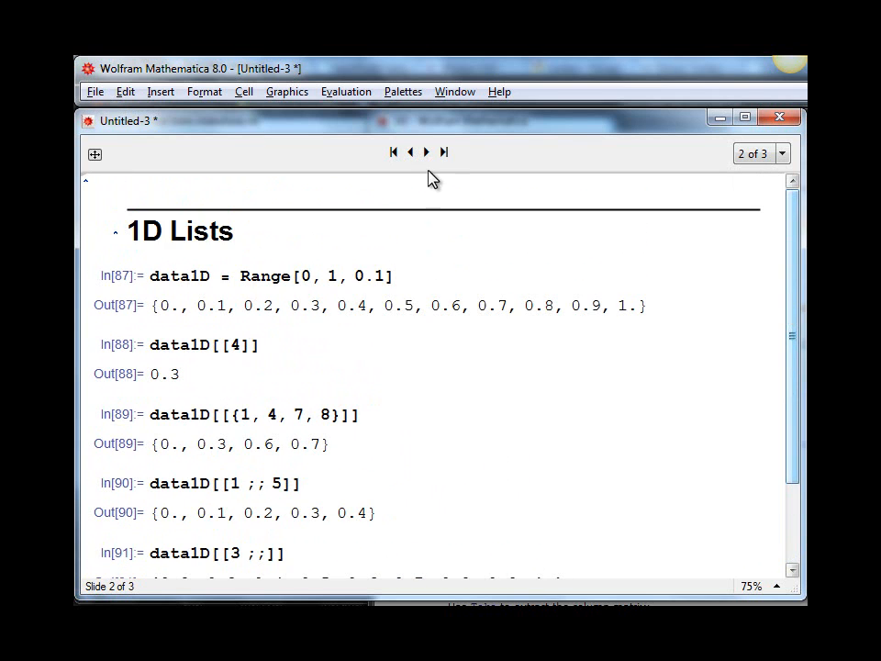
- On the 2D Lists slide, define data2D = RandomInteger[{-9, 9}, {6, 4}] and show it as a grid
{"action": "left_click", "coordinate": [426, 150]}
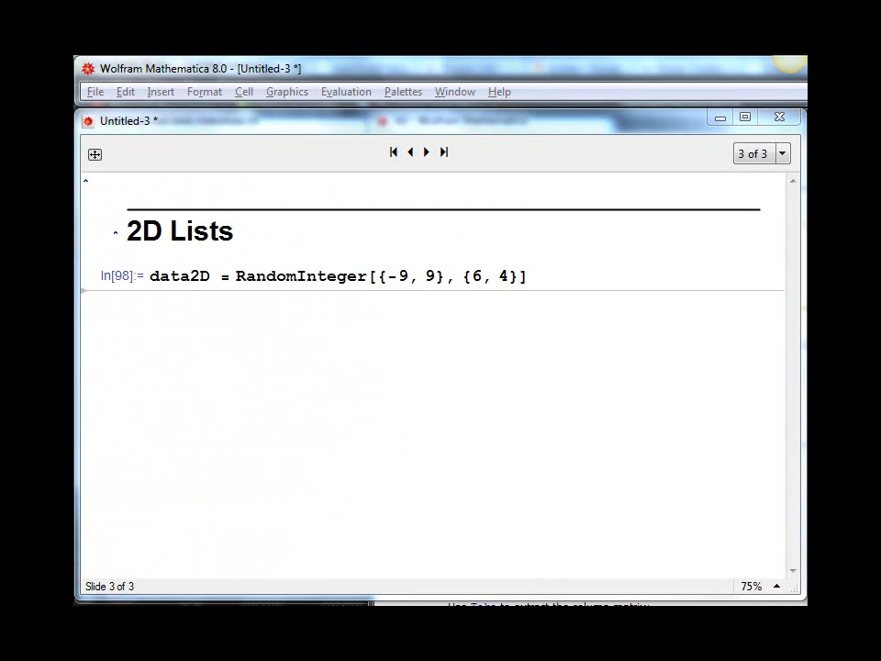
{"action": "mouse_move", "coordinate": [301, 371]}
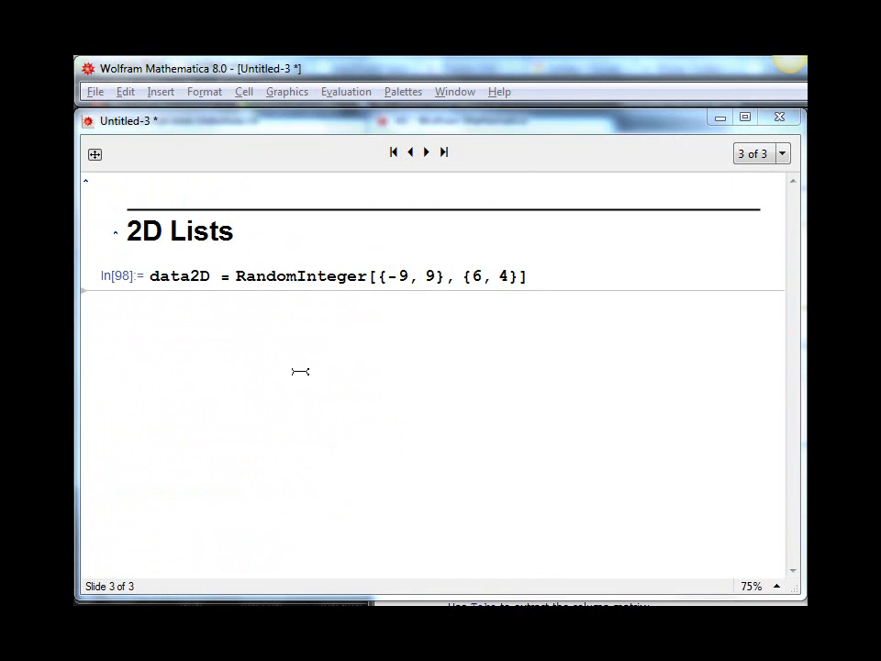
{"action": "mouse_move", "coordinate": [239, 276]}
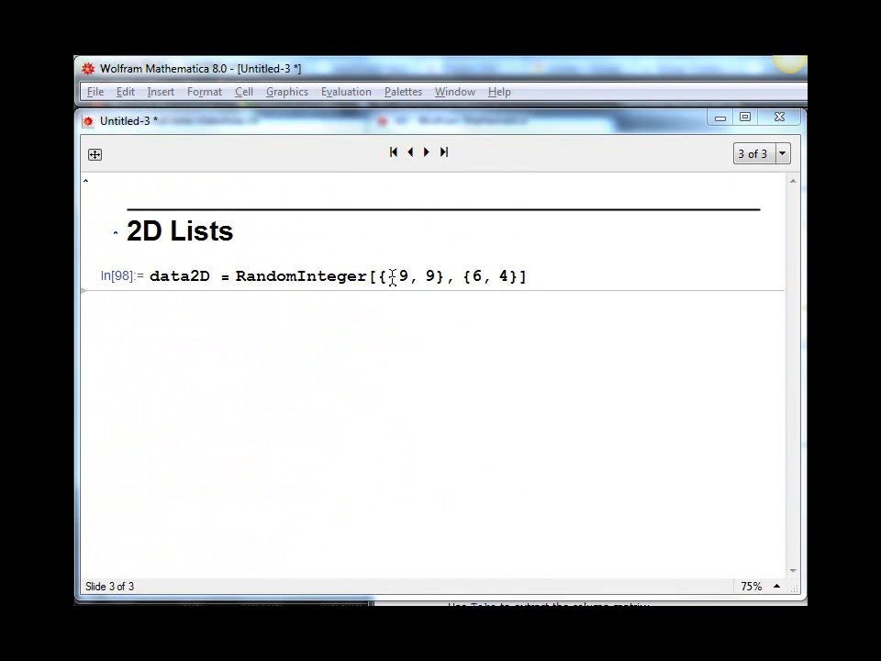
{"action": "type", "text": "-"}
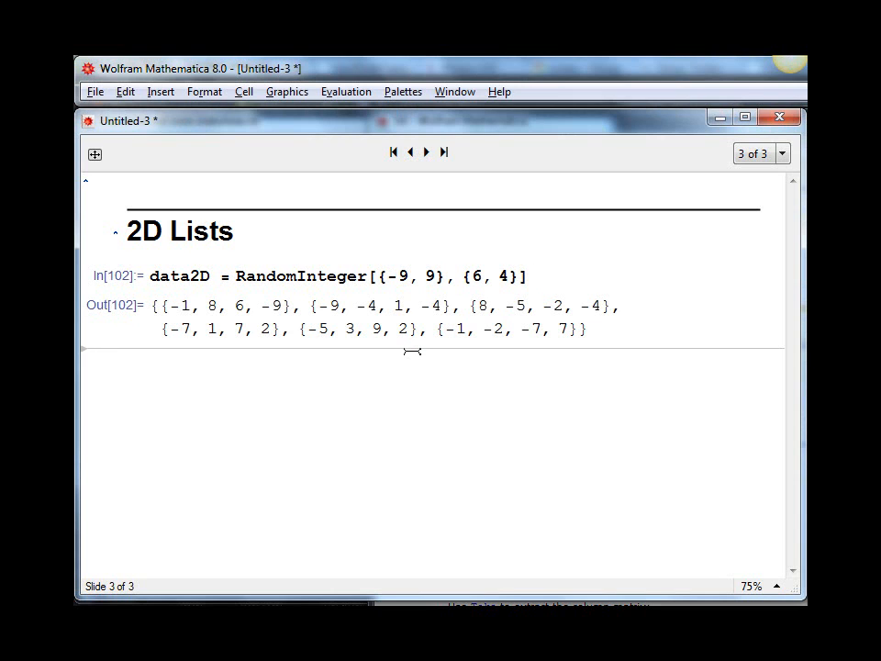
{"action": "type", "text": "data2D // Gri"}
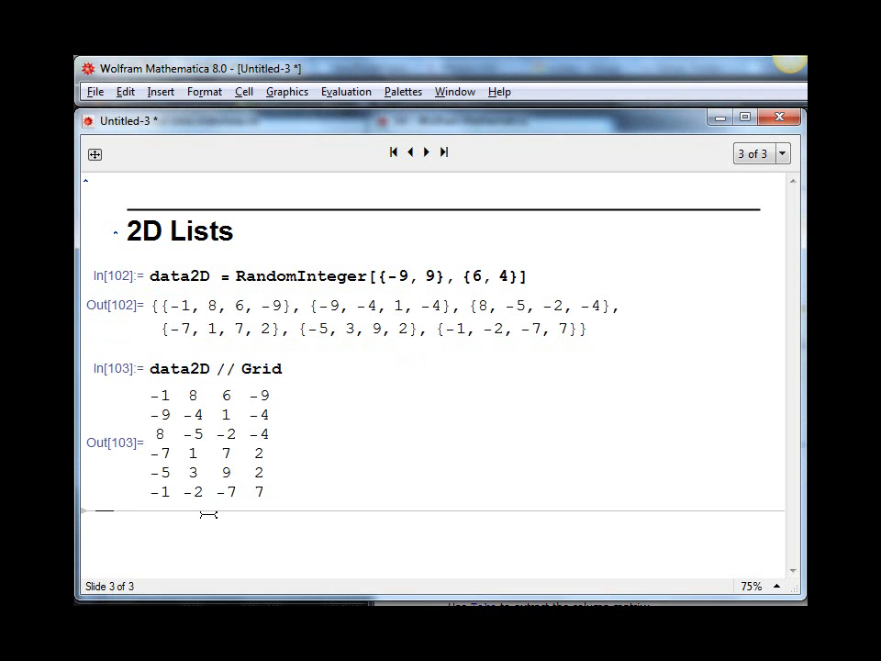
- Evaluate data2D[[3, 2]] to return -5 and highlight it at row 3, column 2
{"action": "type", "text": "data"}
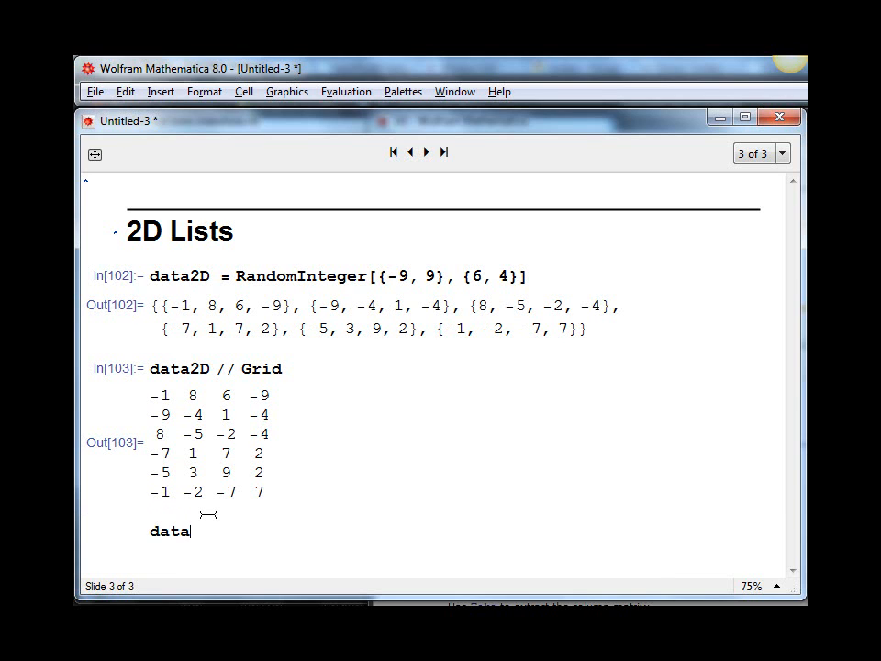
{"action": "type", "text": "2D"}
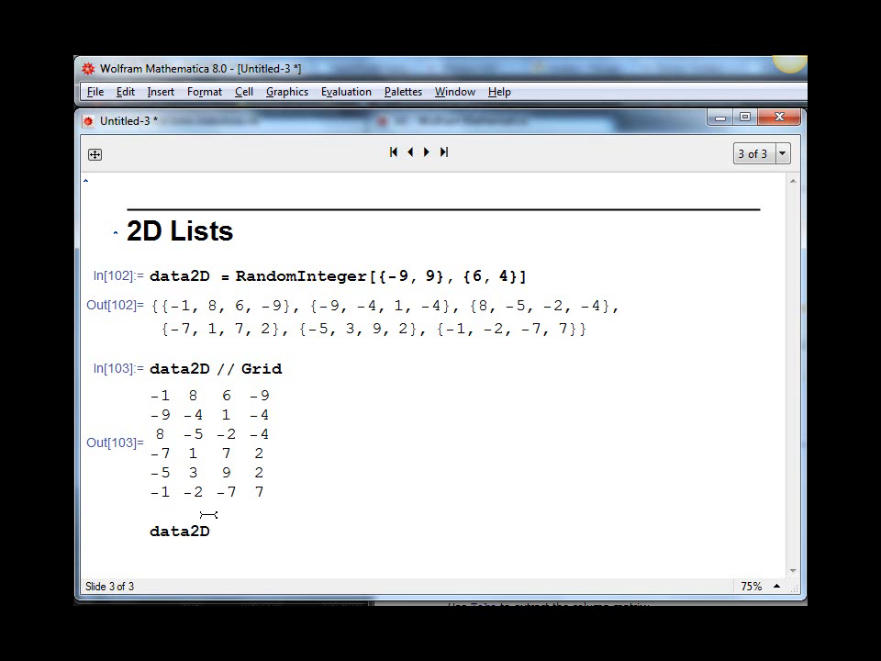
{"action": "type", "text": "[[3, 2"}
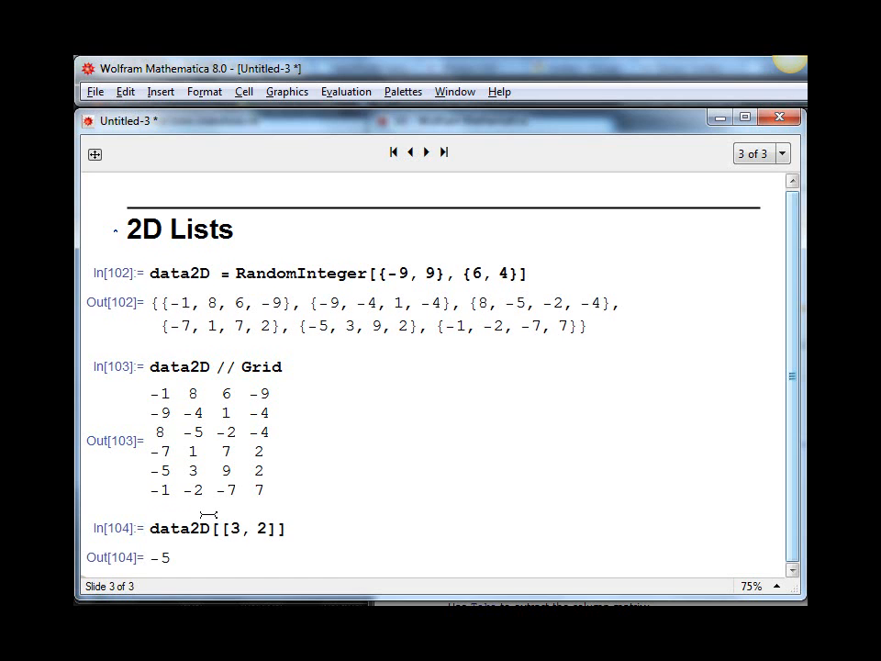
{"action": "mouse_move", "coordinate": [183, 432]}
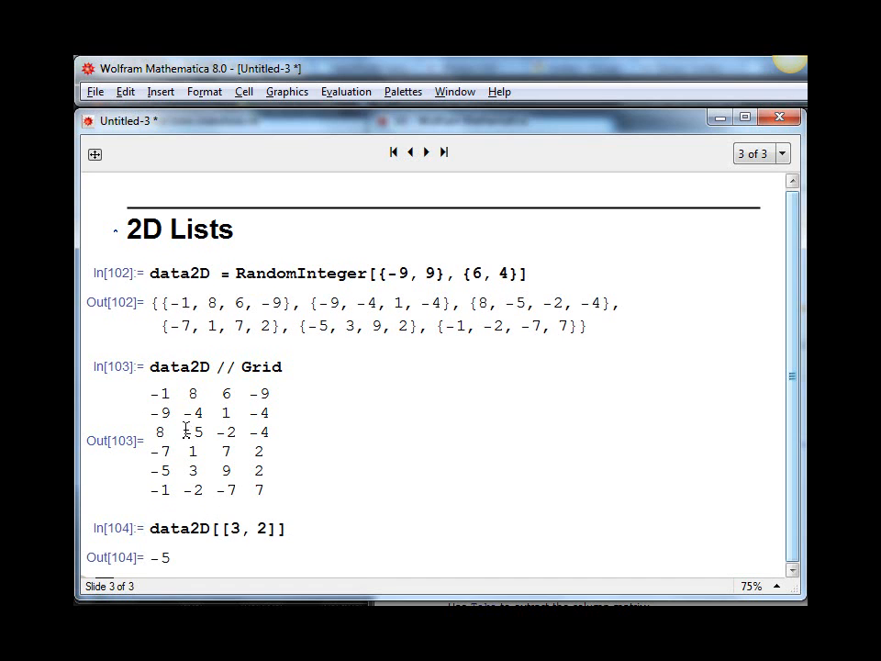
{"action": "double_click", "coordinate": [193, 431]}
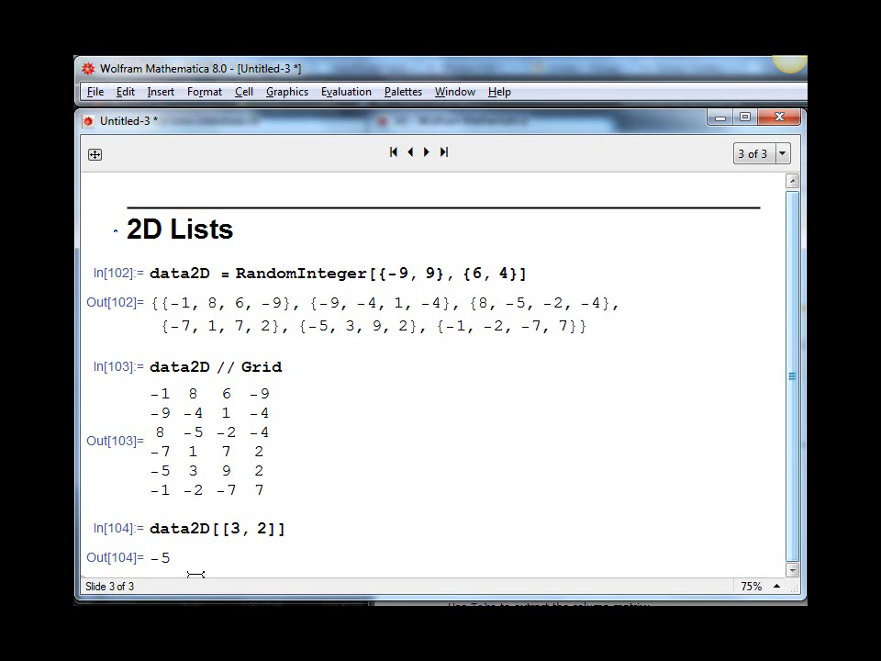
- Evaluate data2D[[All, 2]] to return the second column {8, -4, -5, 1, 3, -2}
{"action": "type", "text": "data"}
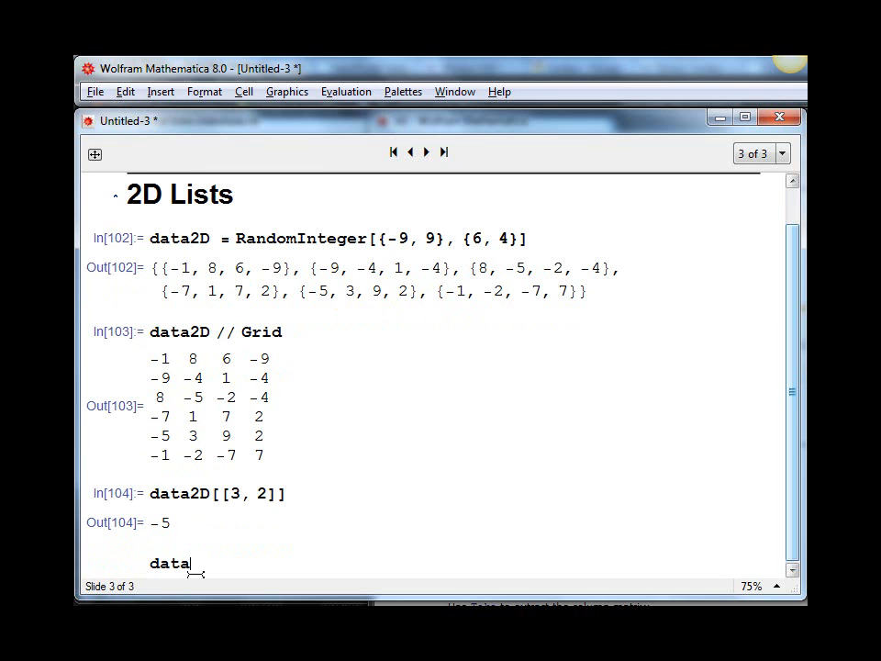
{"action": "type", "text": "2D[["}
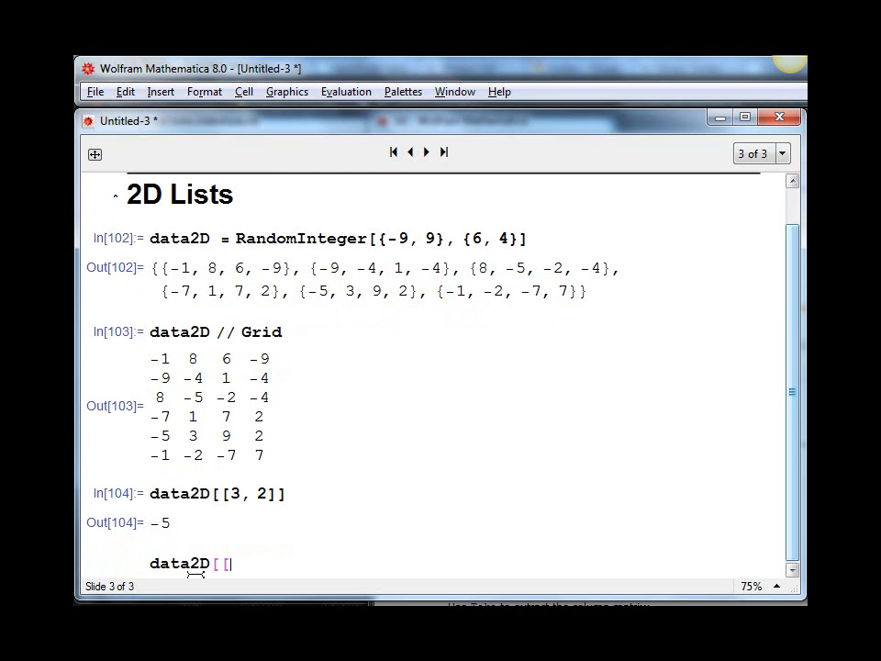
{"action": "type", "text": "]"}
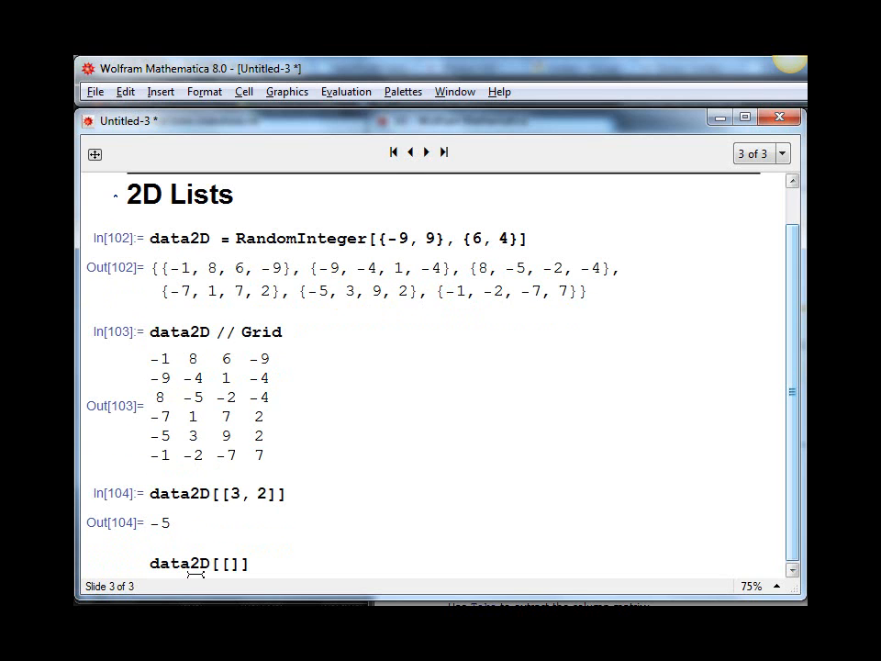
{"action": "type", "text": "All"}
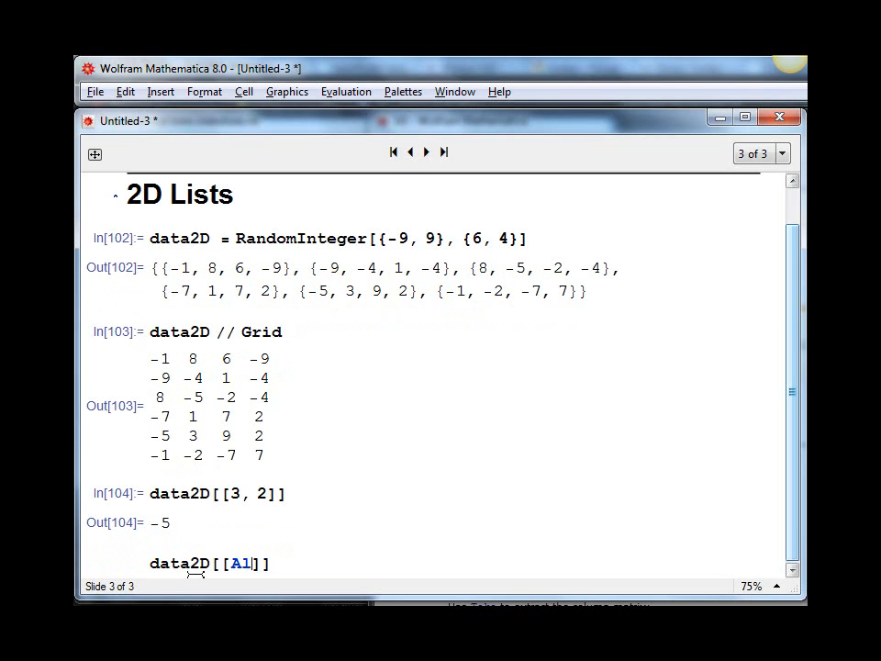
{"action": "type", "text": ", 2"}
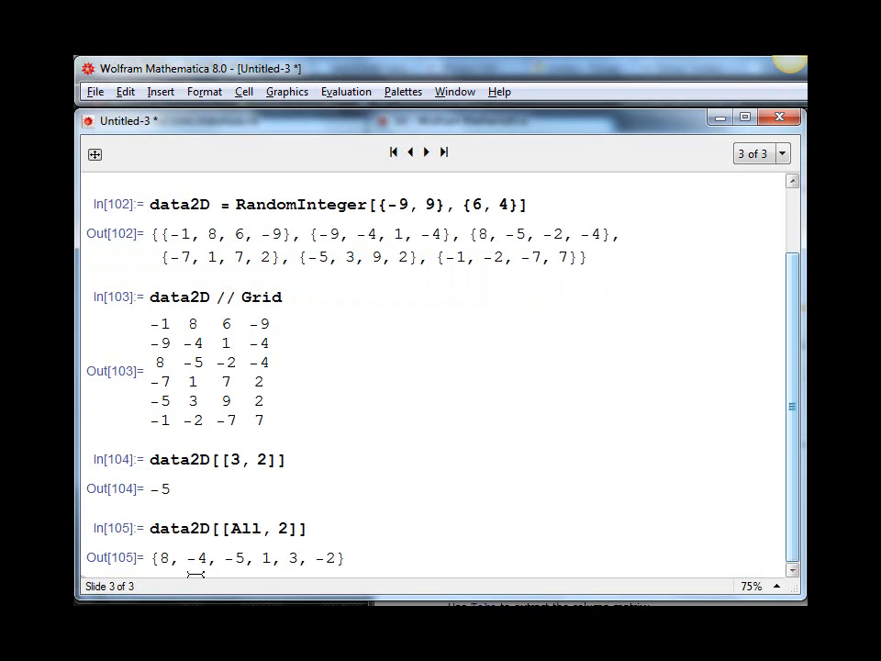
{"action": "mouse_move", "coordinate": [284, 521]}
{"action": "type", "text": "{"}
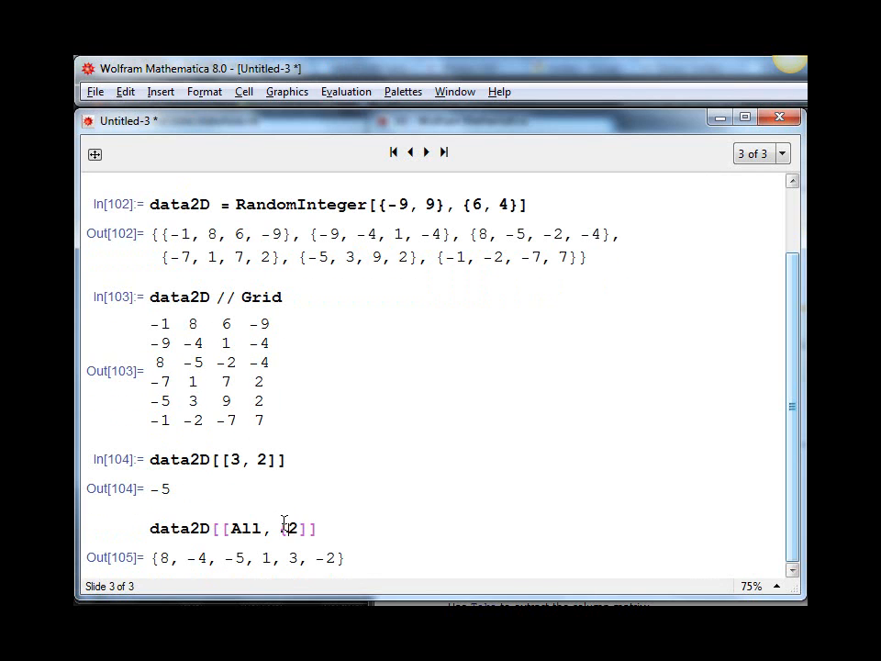
- Change the column spec to {1, 2} so data2D[[All, {1, 2}]] returns the first two columns as row pairs
{"action": "type", "text": "1, 2}"}
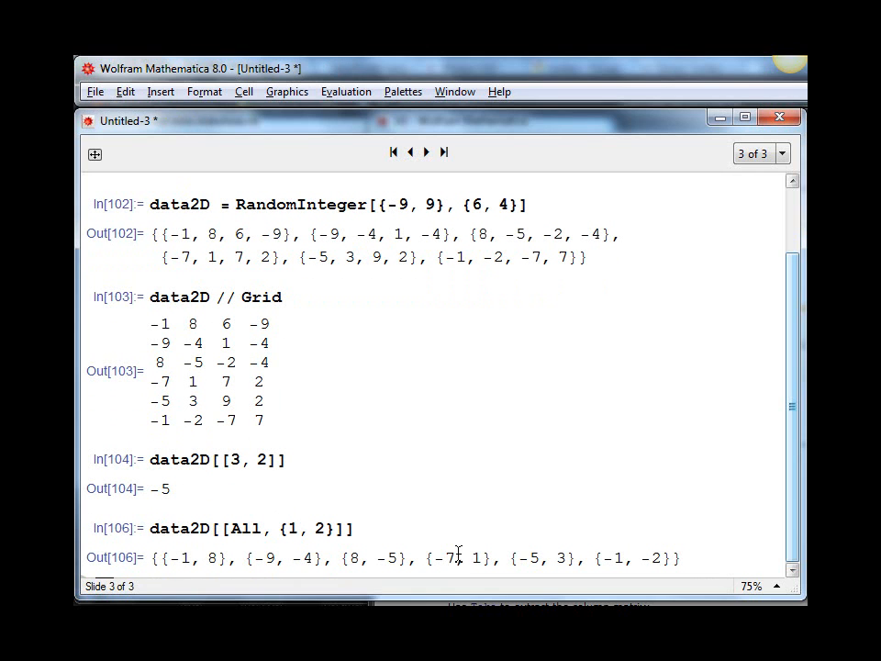
{"action": "mouse_move", "coordinate": [459, 565]}
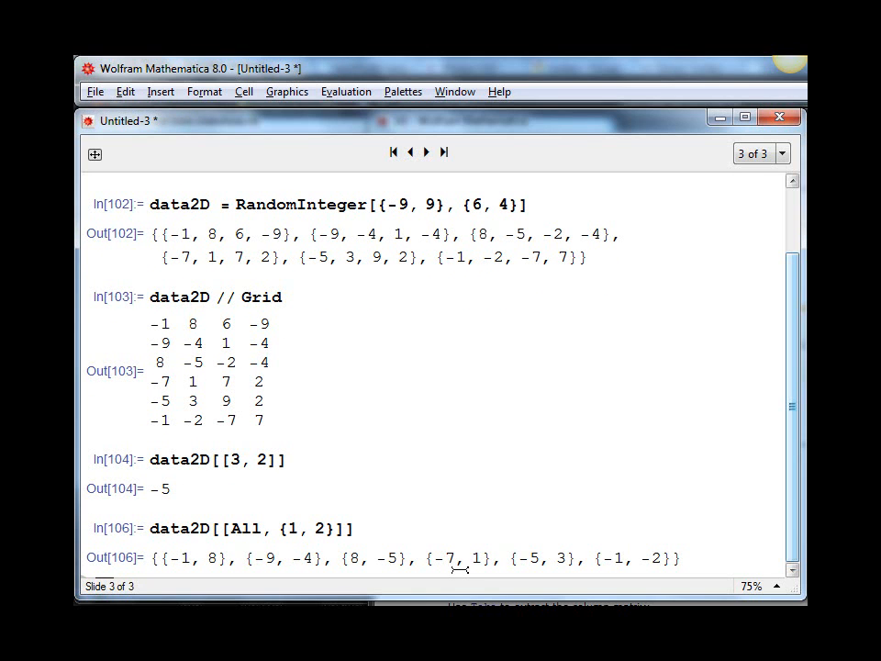